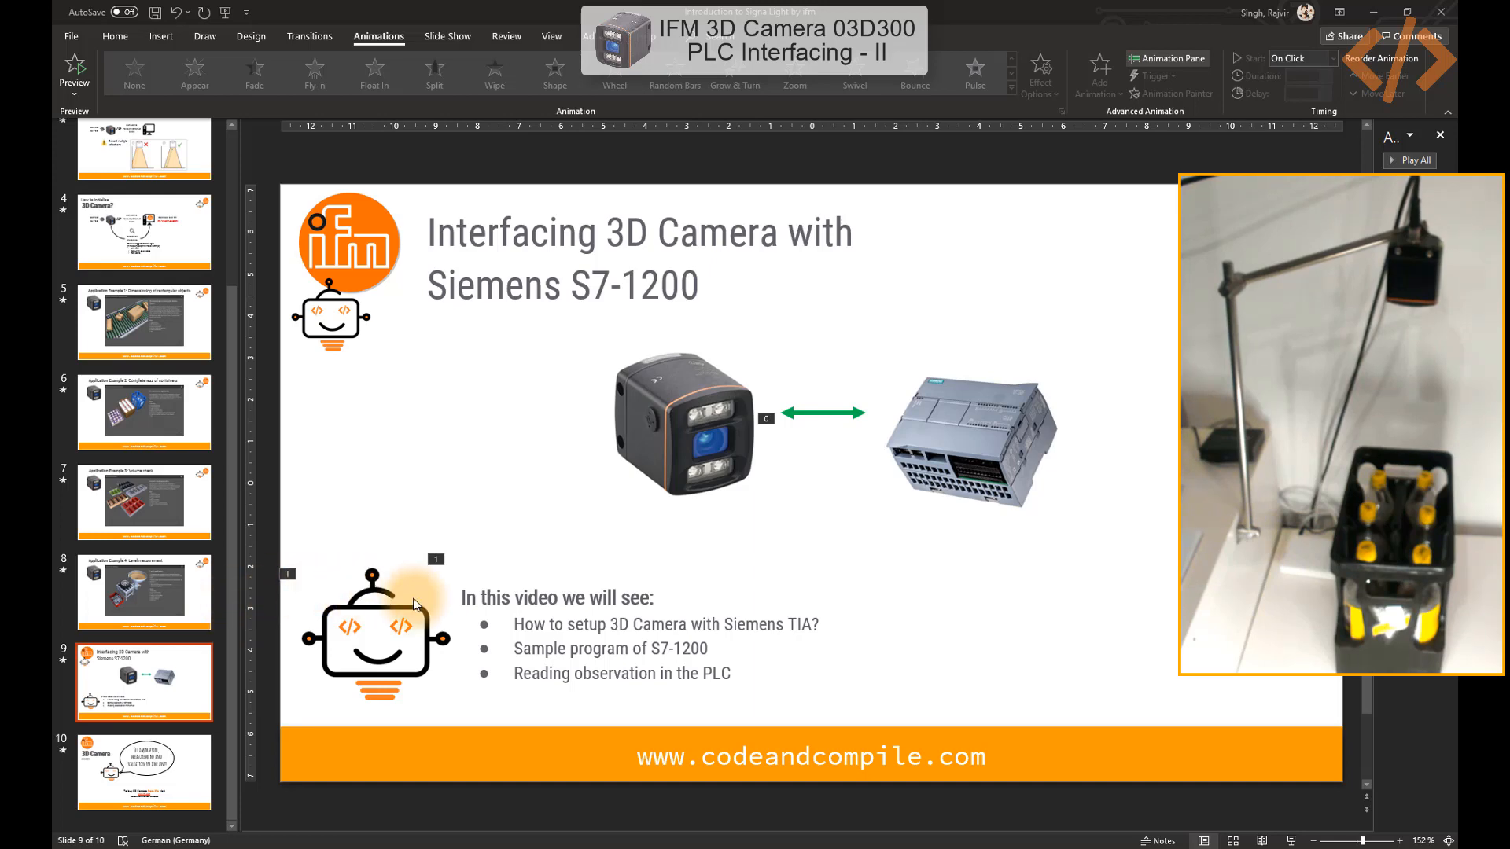
pyautogui.moveTo(453, 612)
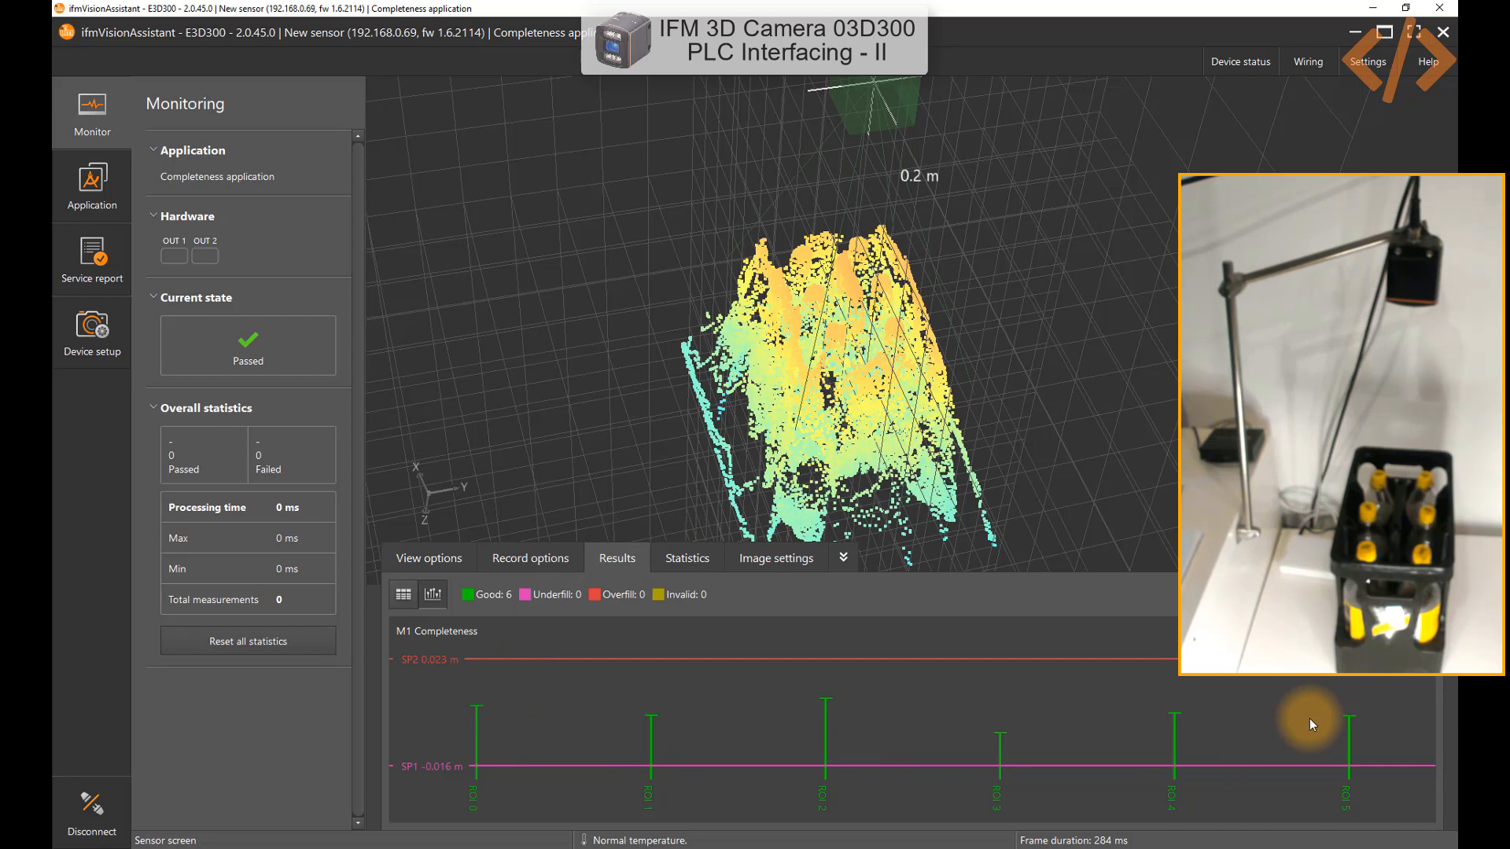
pyautogui.moveTo(623, 775)
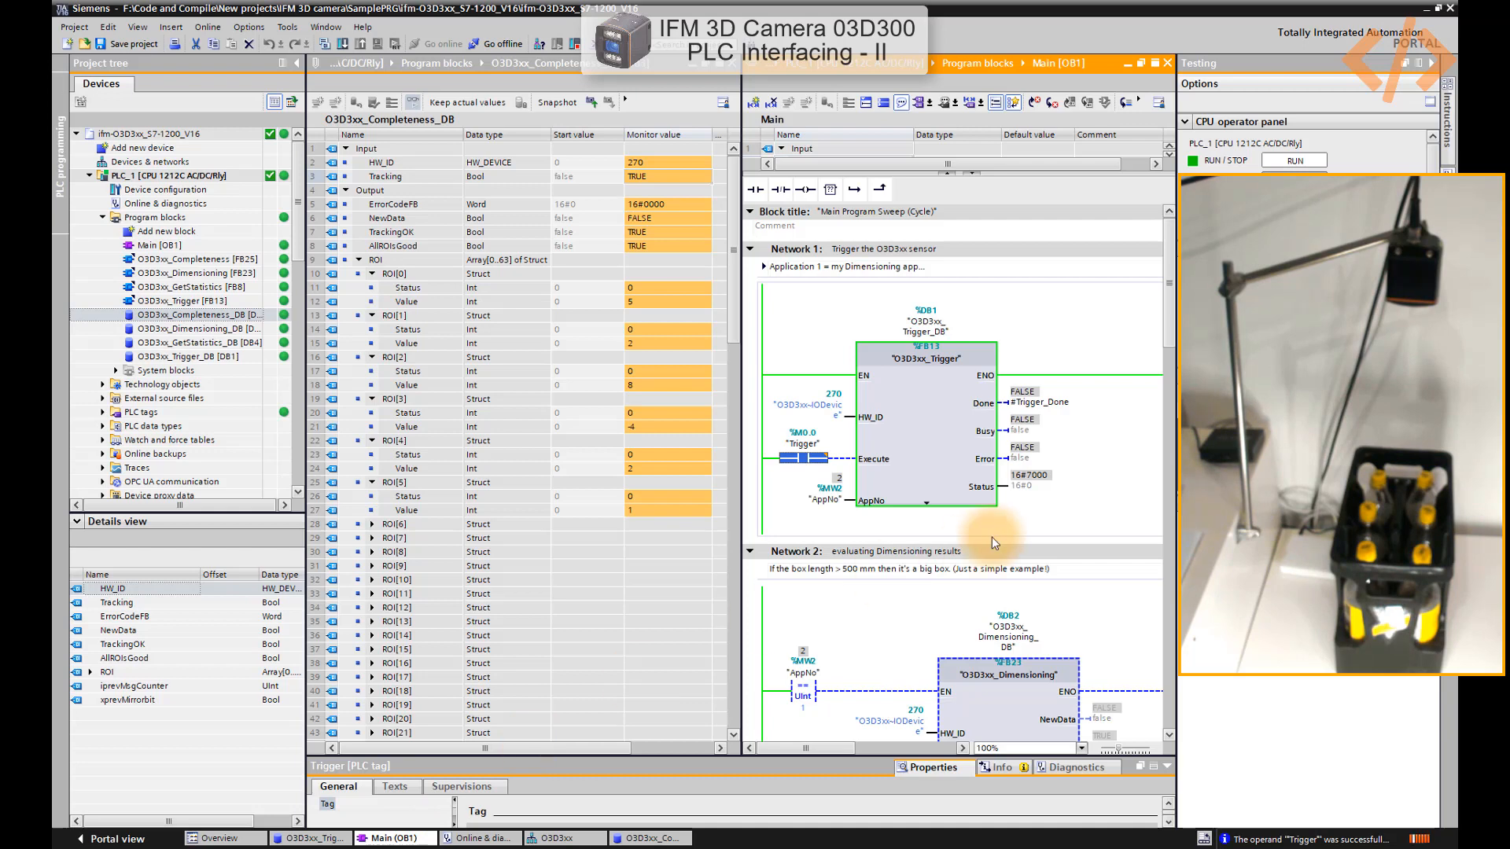
pyautogui.moveTo(987, 531)
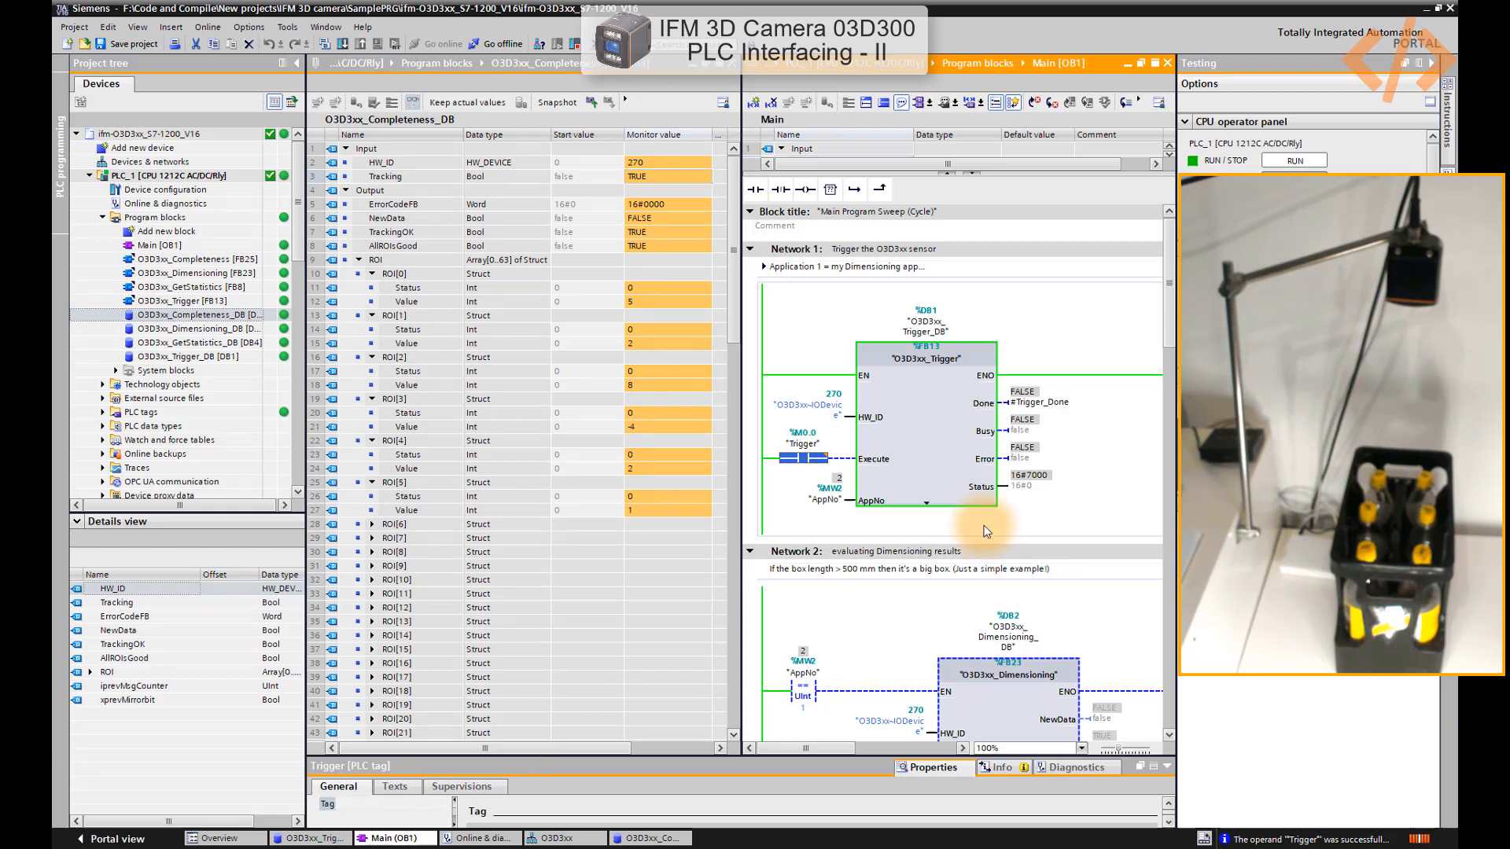
# Confirm in ifmVisionAssistant that the Completeness application is active, then back to monitoring results.
pyautogui.click(823, 501)
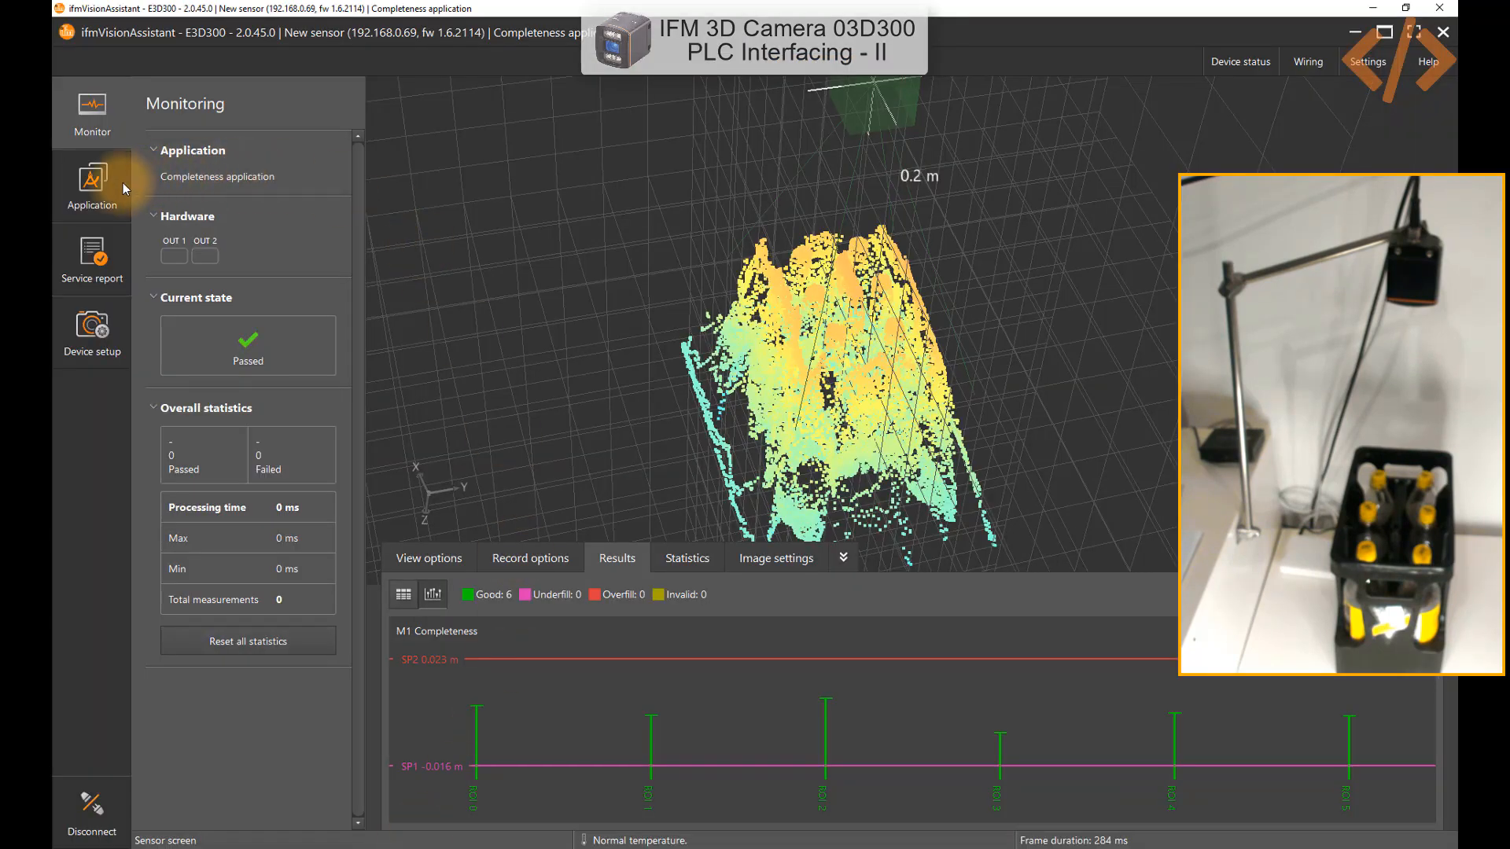
pyautogui.click(91, 184)
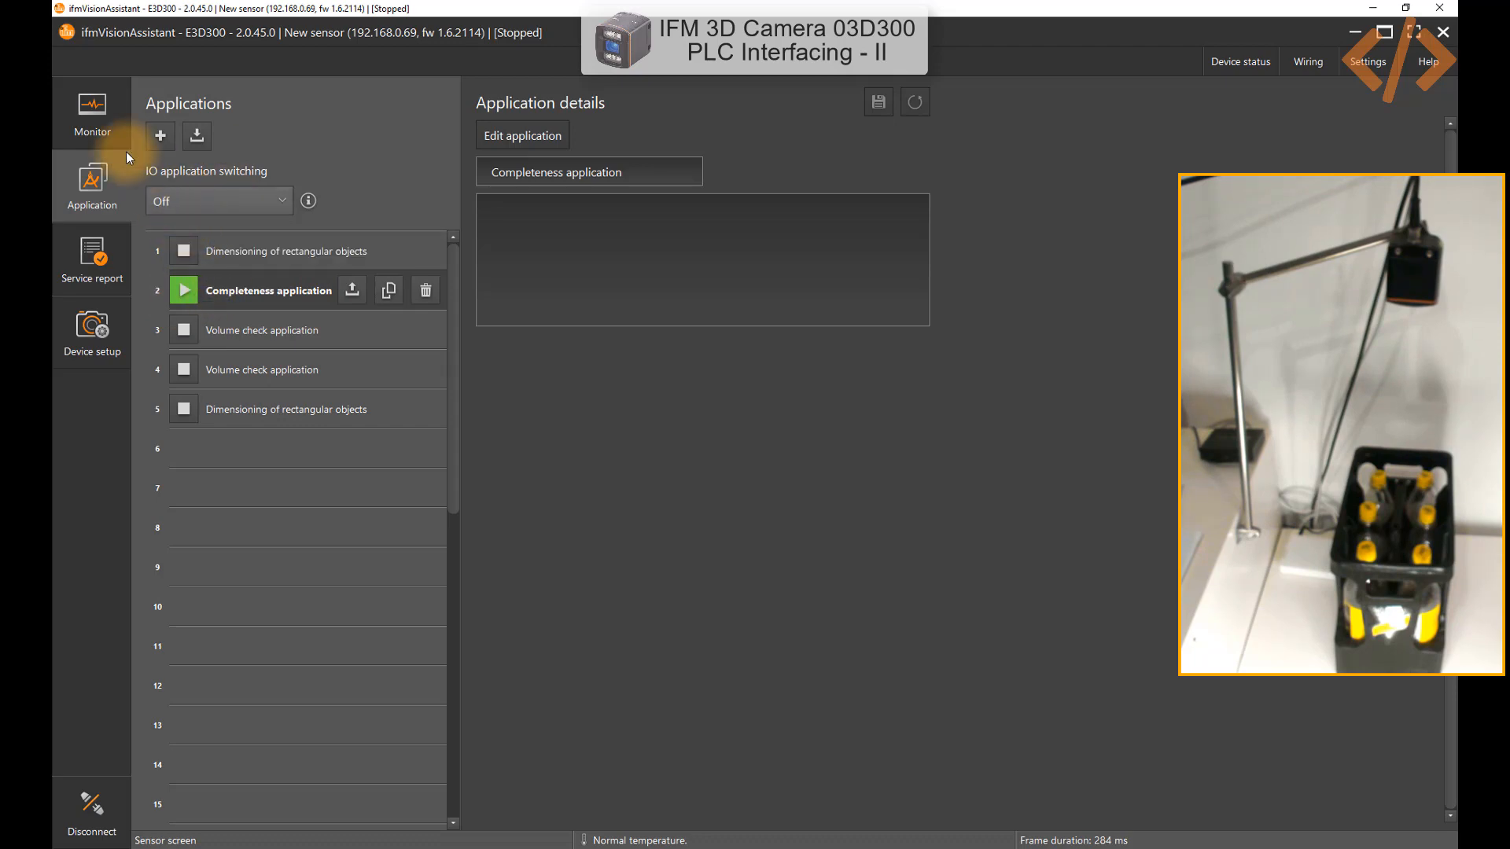
pyautogui.click(91, 111)
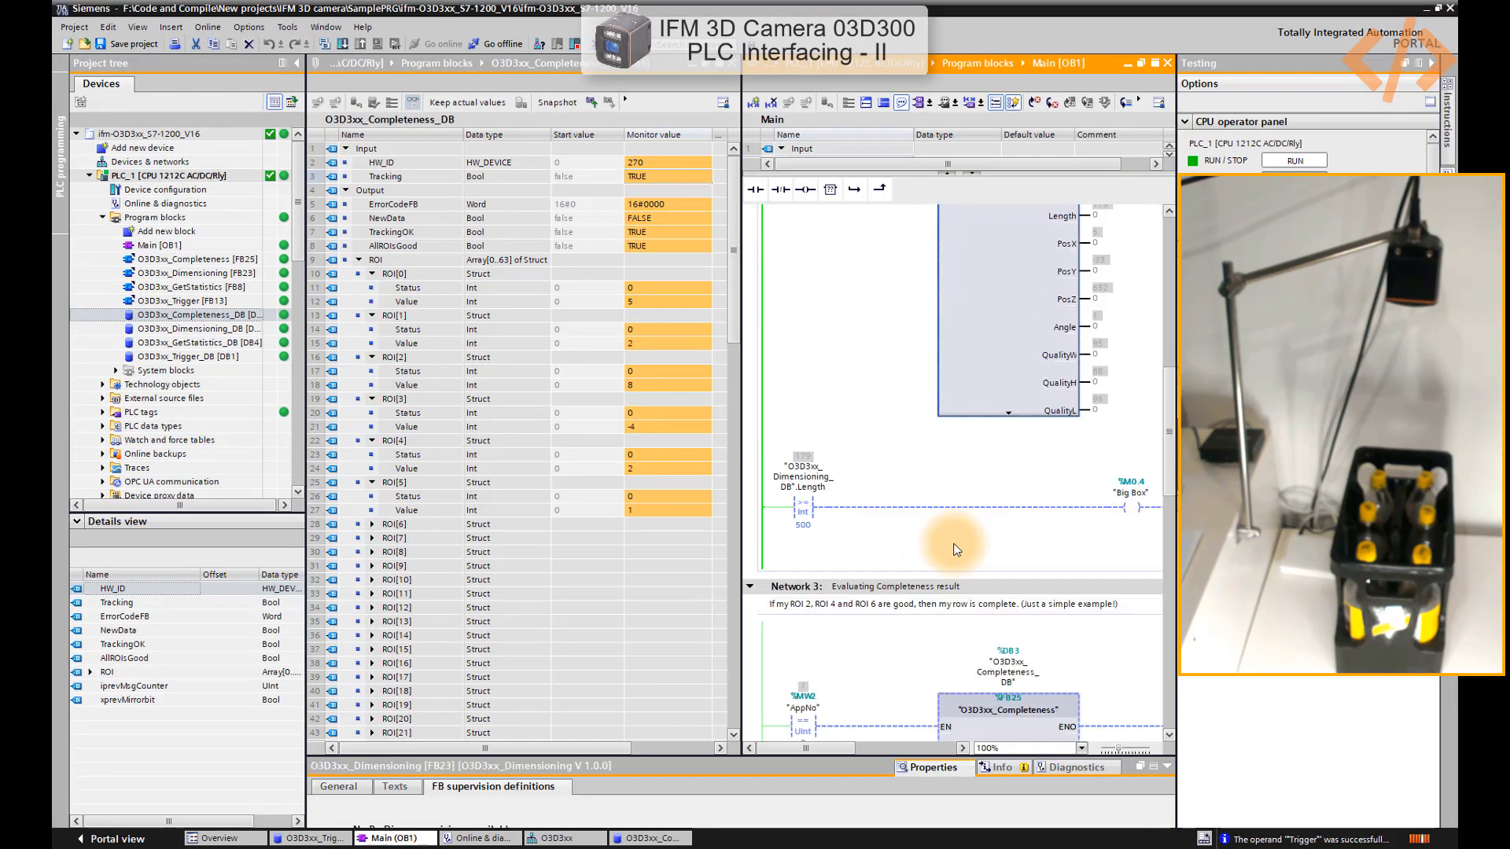
pyautogui.scroll(-3)
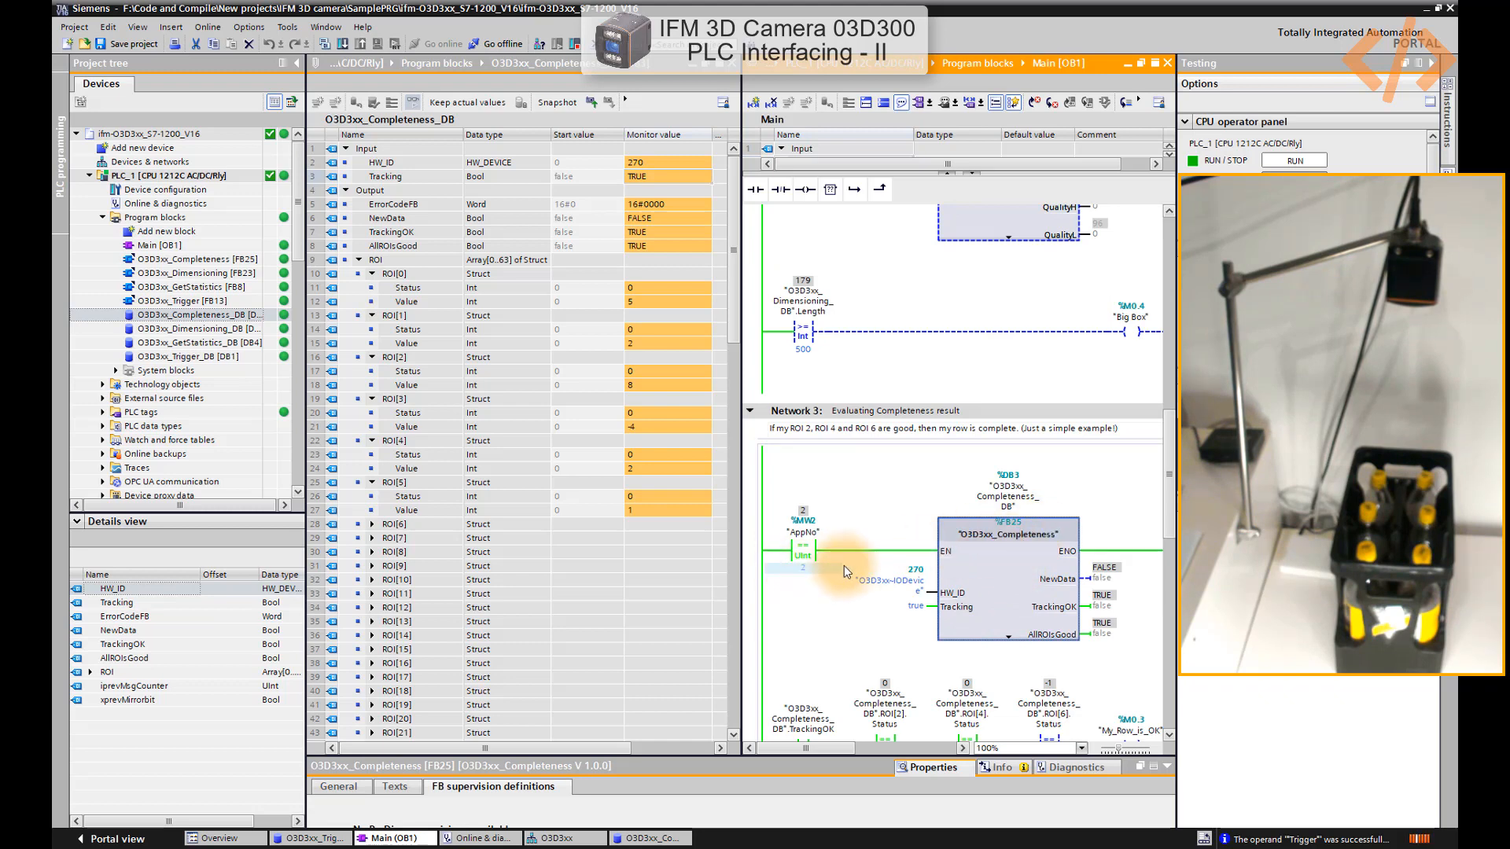
pyautogui.moveTo(990, 583)
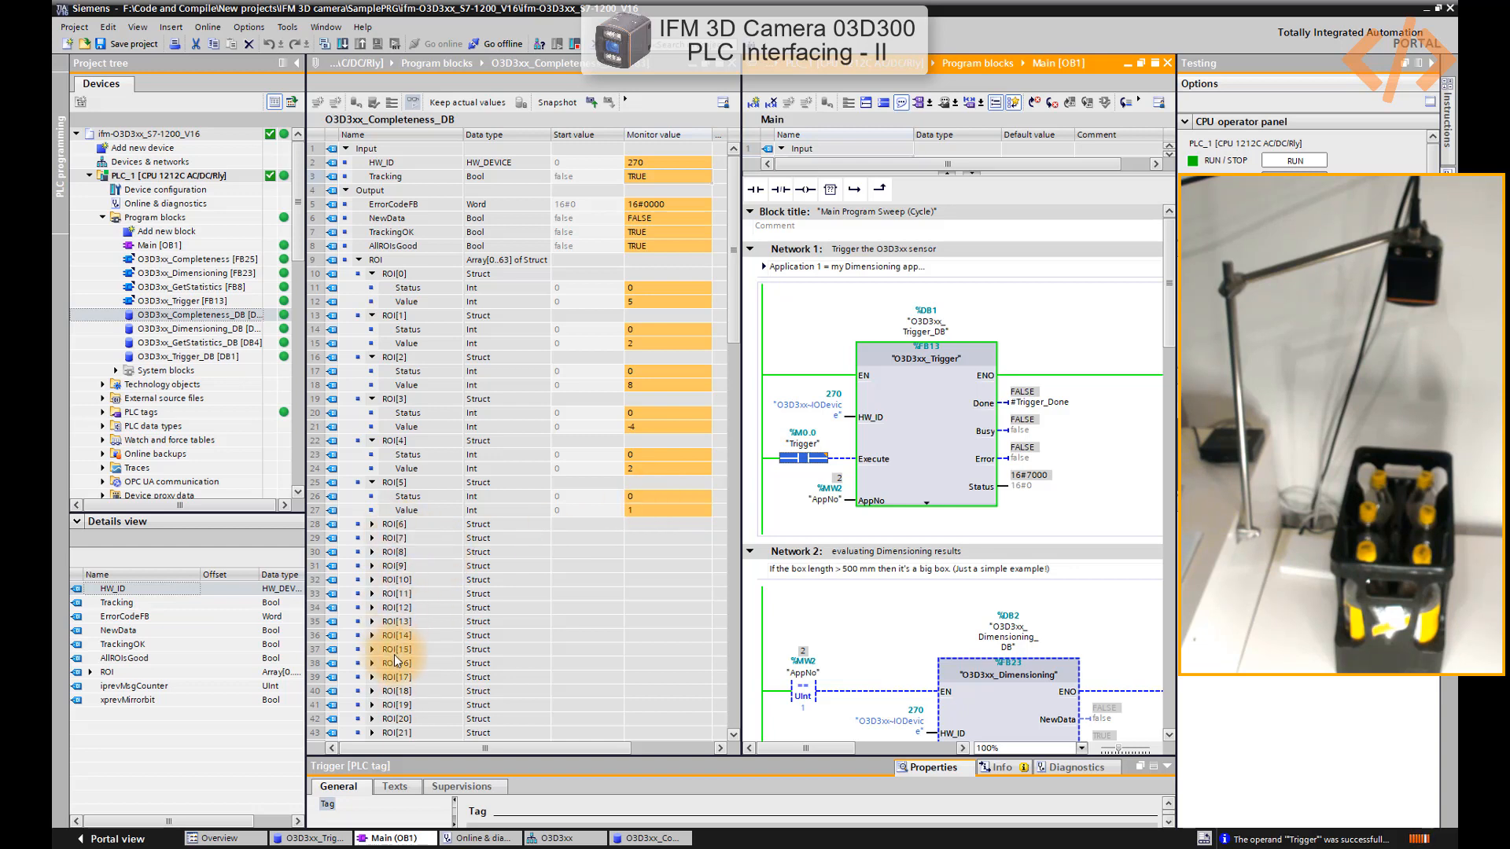
pyautogui.scroll(-3)
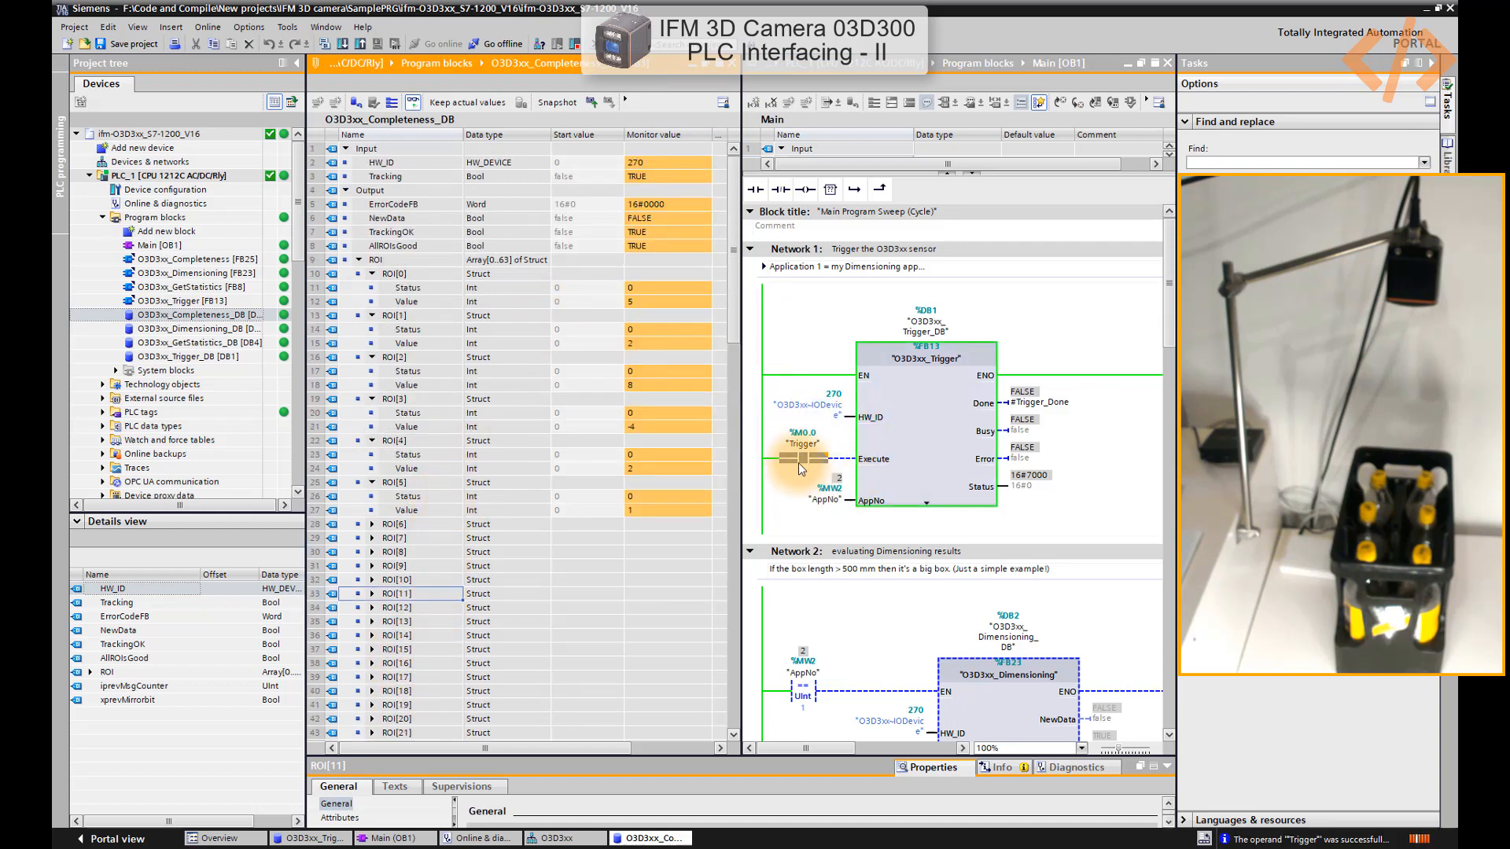
pyautogui.click(802, 449)
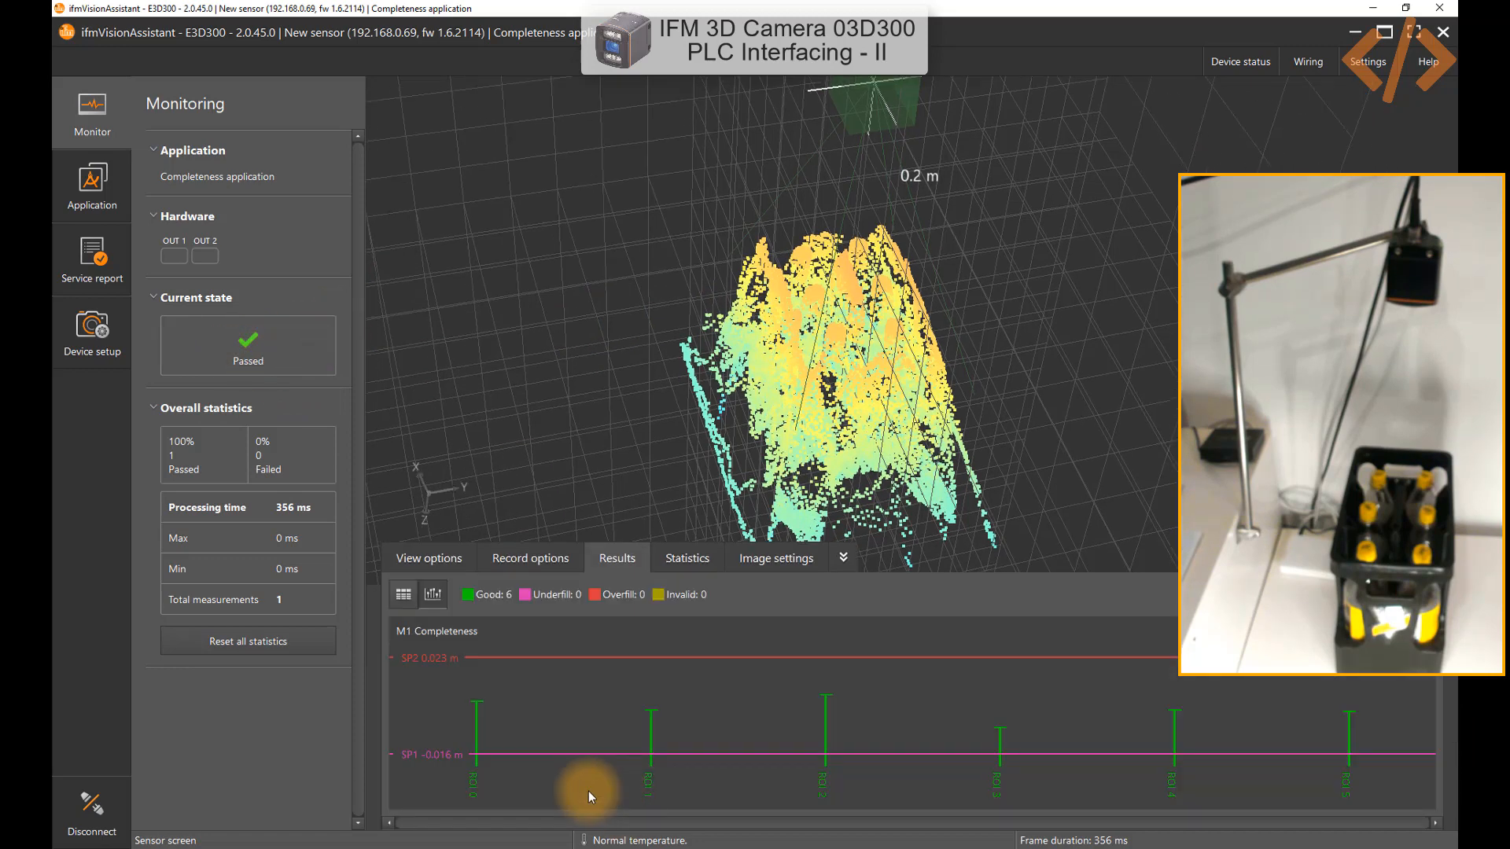
pyautogui.moveTo(821, 703)
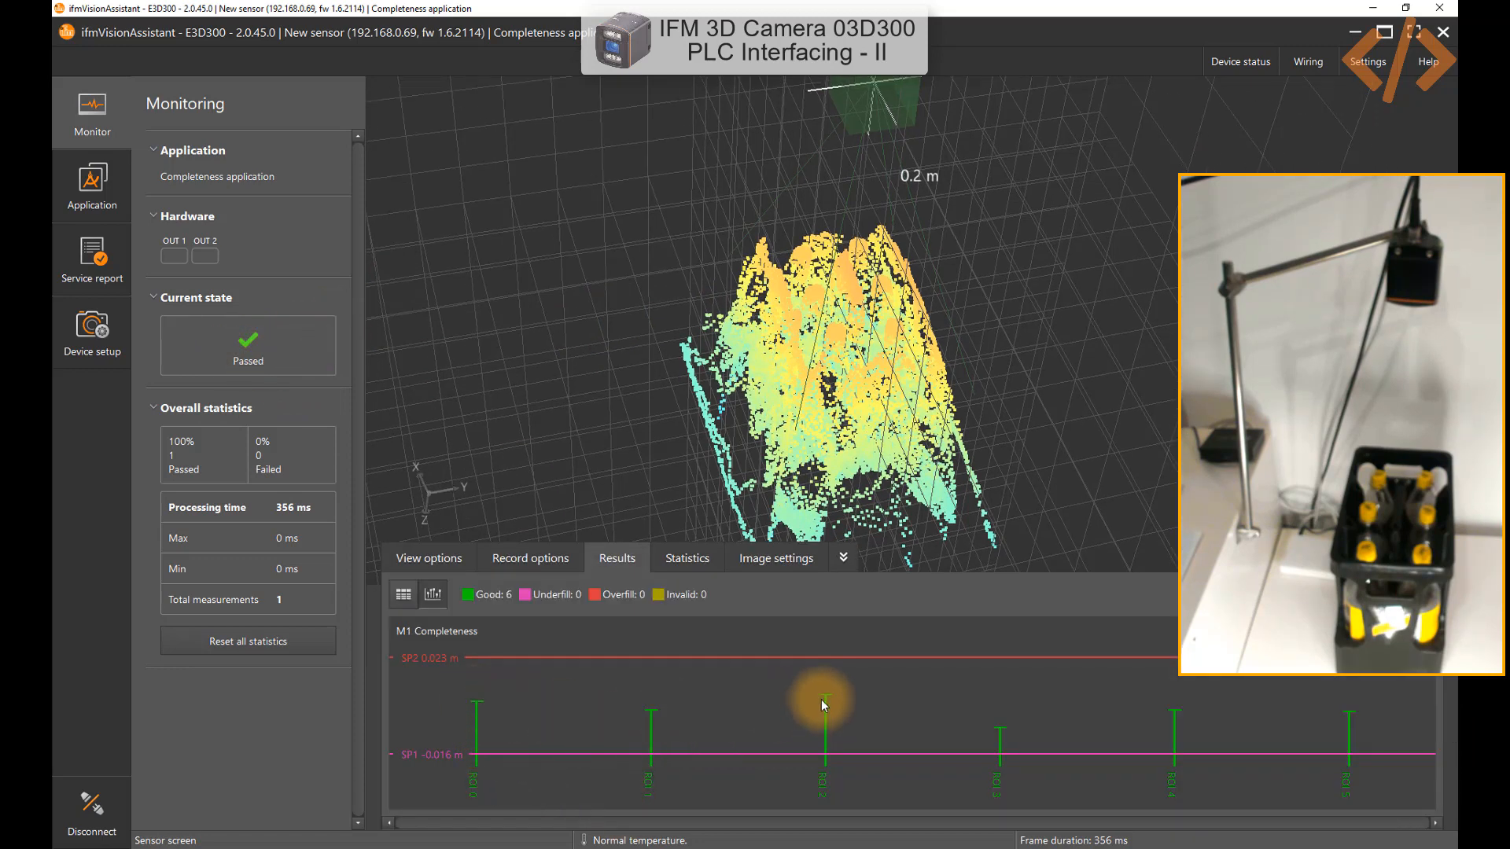
pyautogui.moveTo(1212, 750)
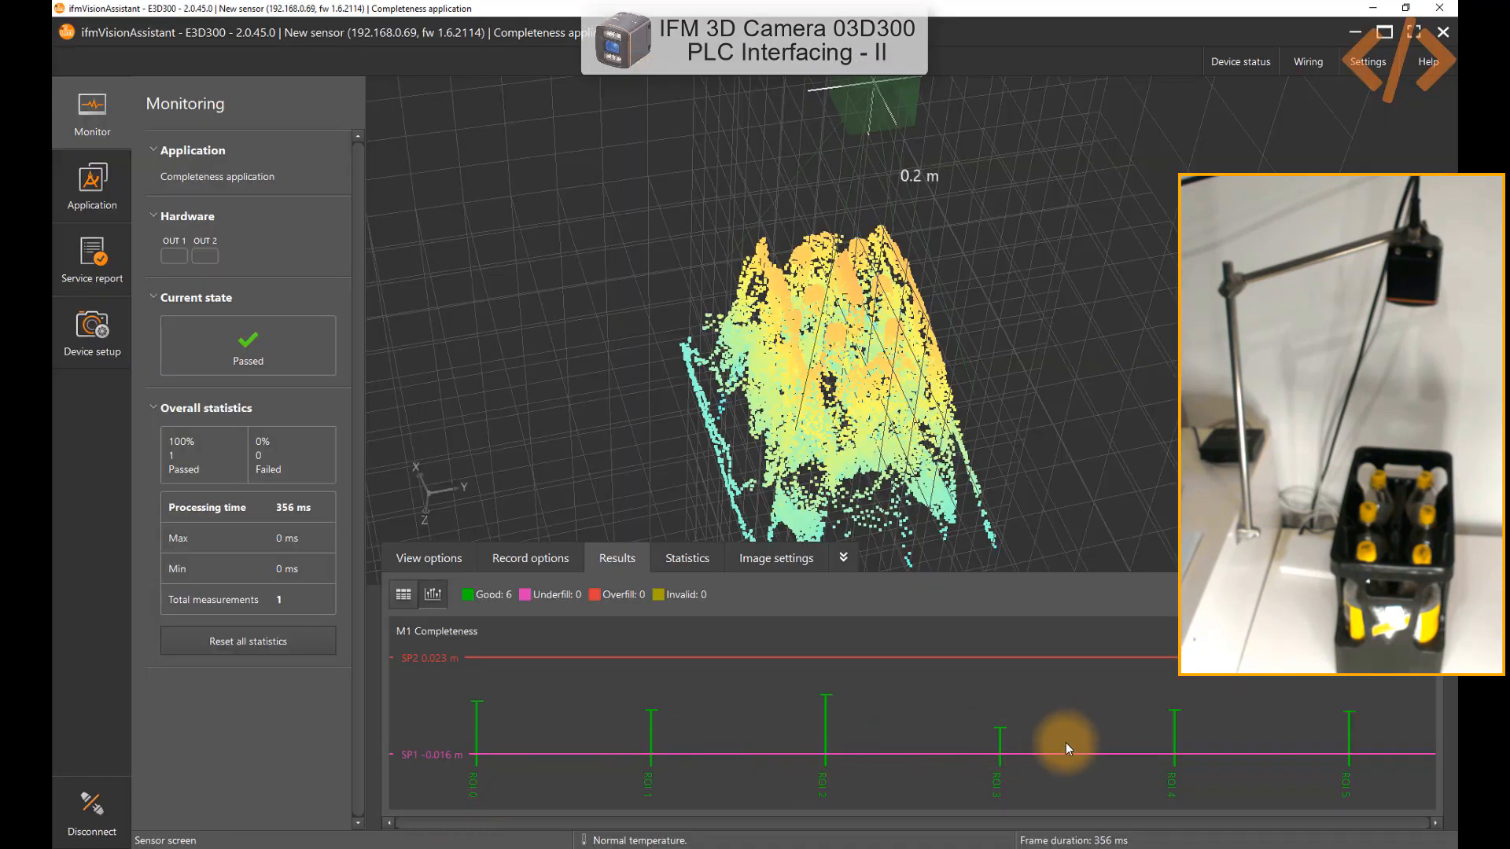
pyautogui.moveTo(956, 760)
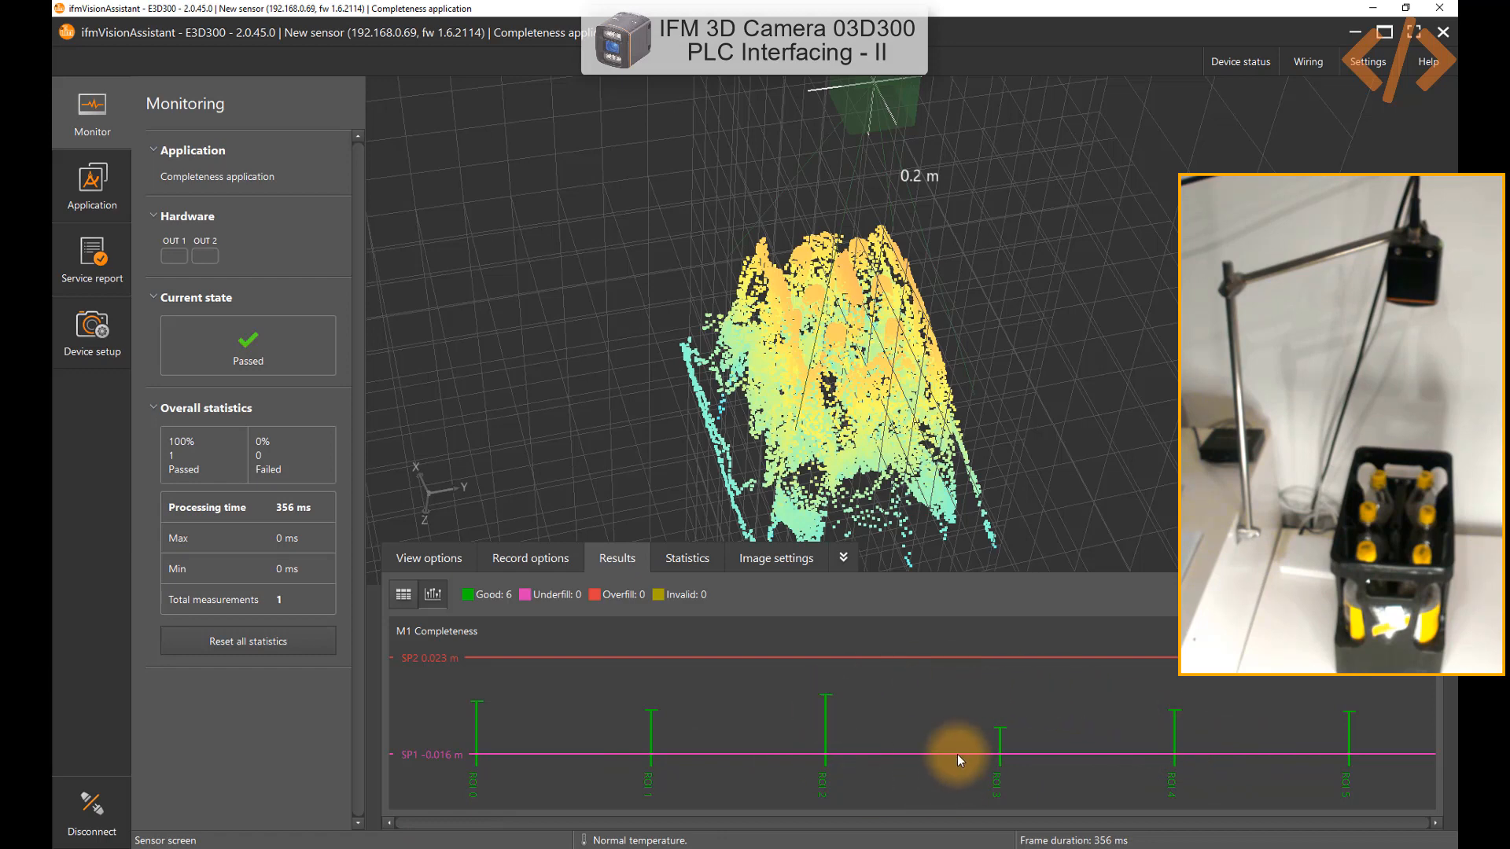
pyautogui.moveTo(887, 724)
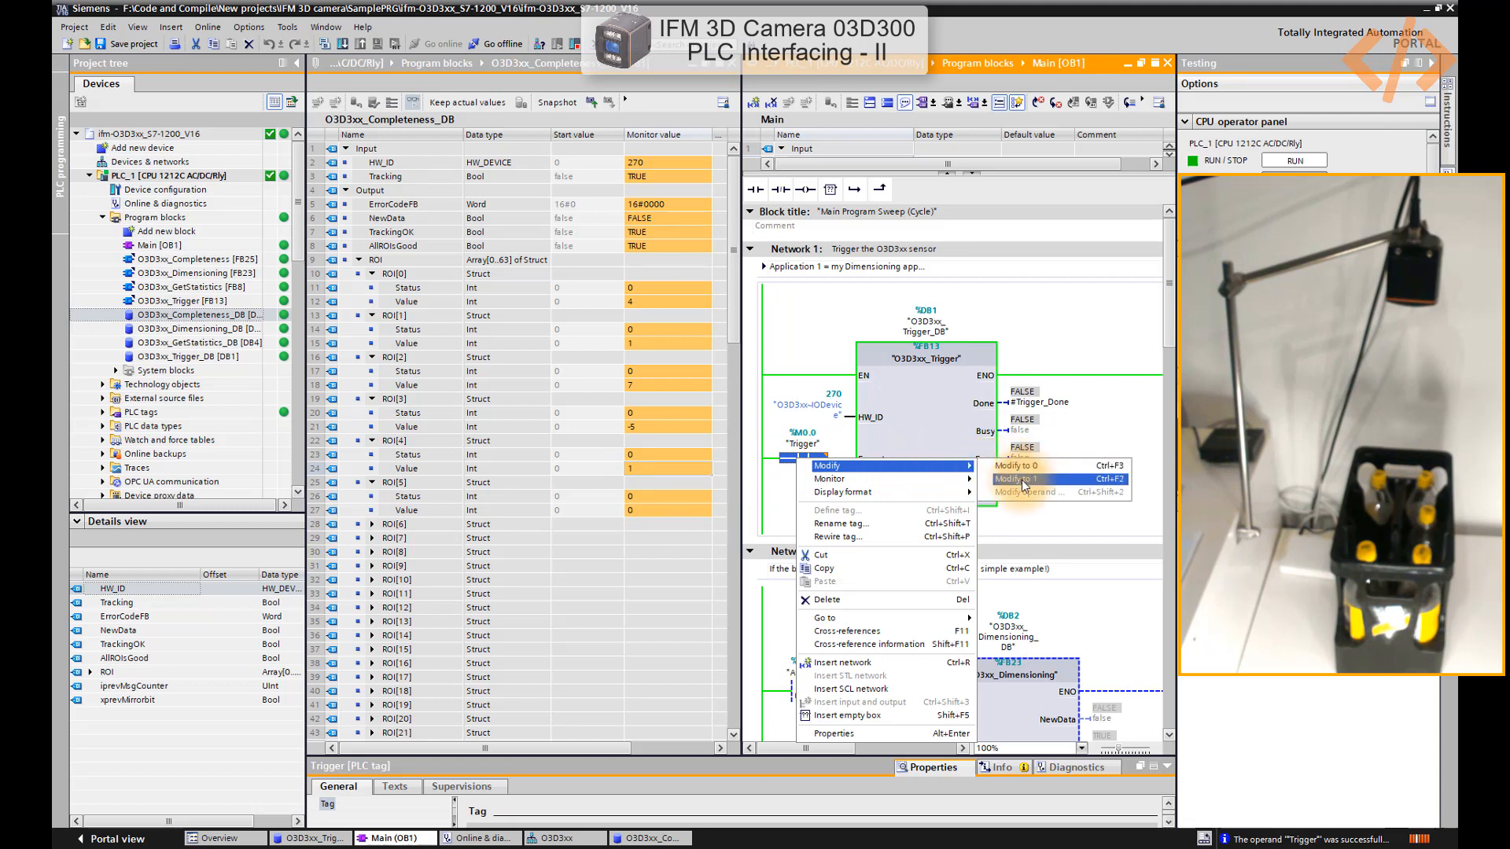
# Set Trigger to 1, compare the camera result, and fire another measurement for ROI[4] status 7, value -109.
pyautogui.click(1020, 480)
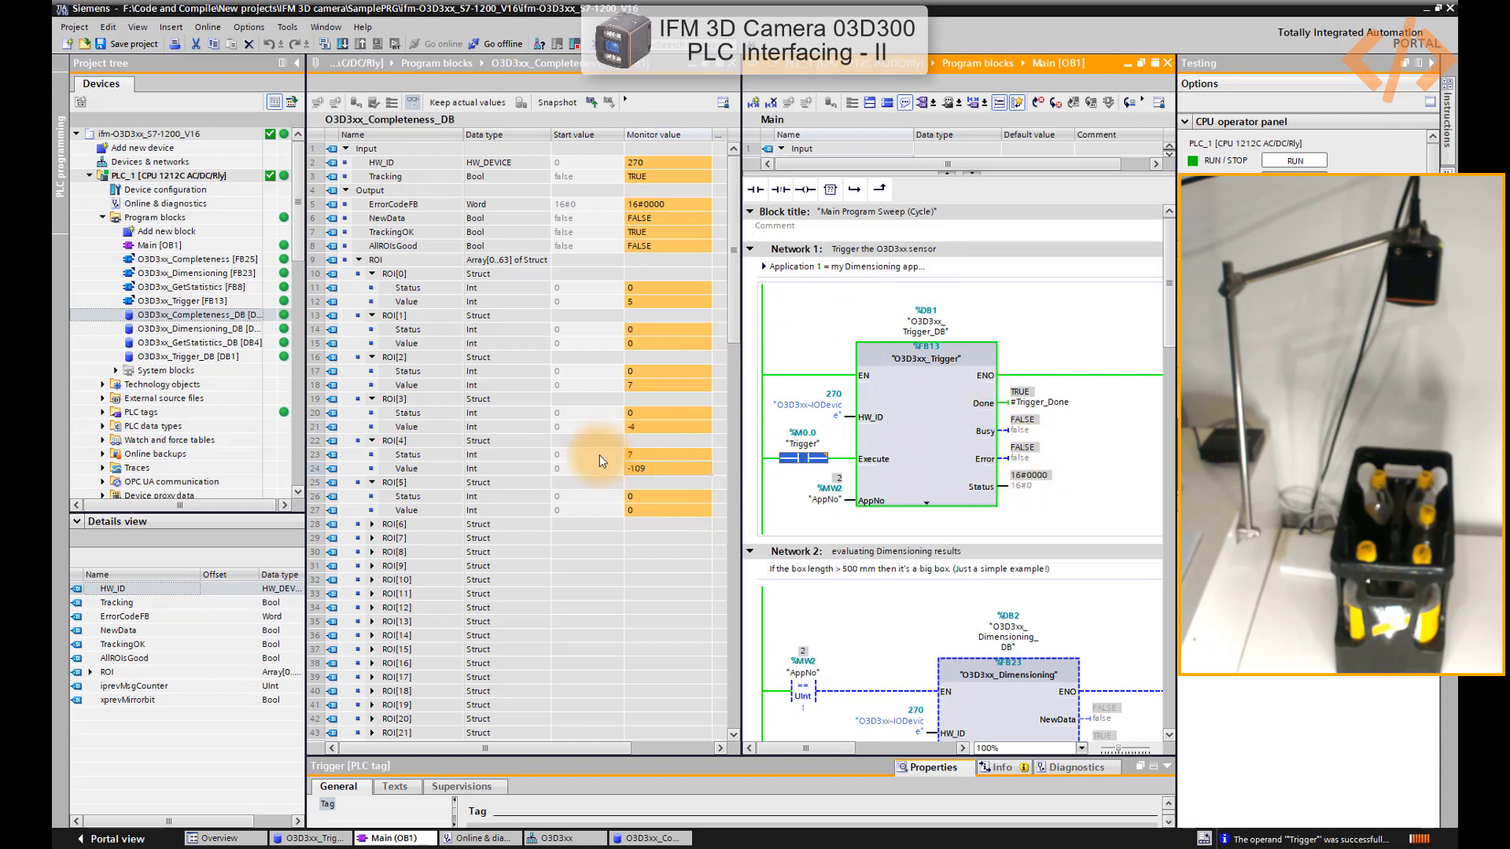
pyautogui.click(664, 454)
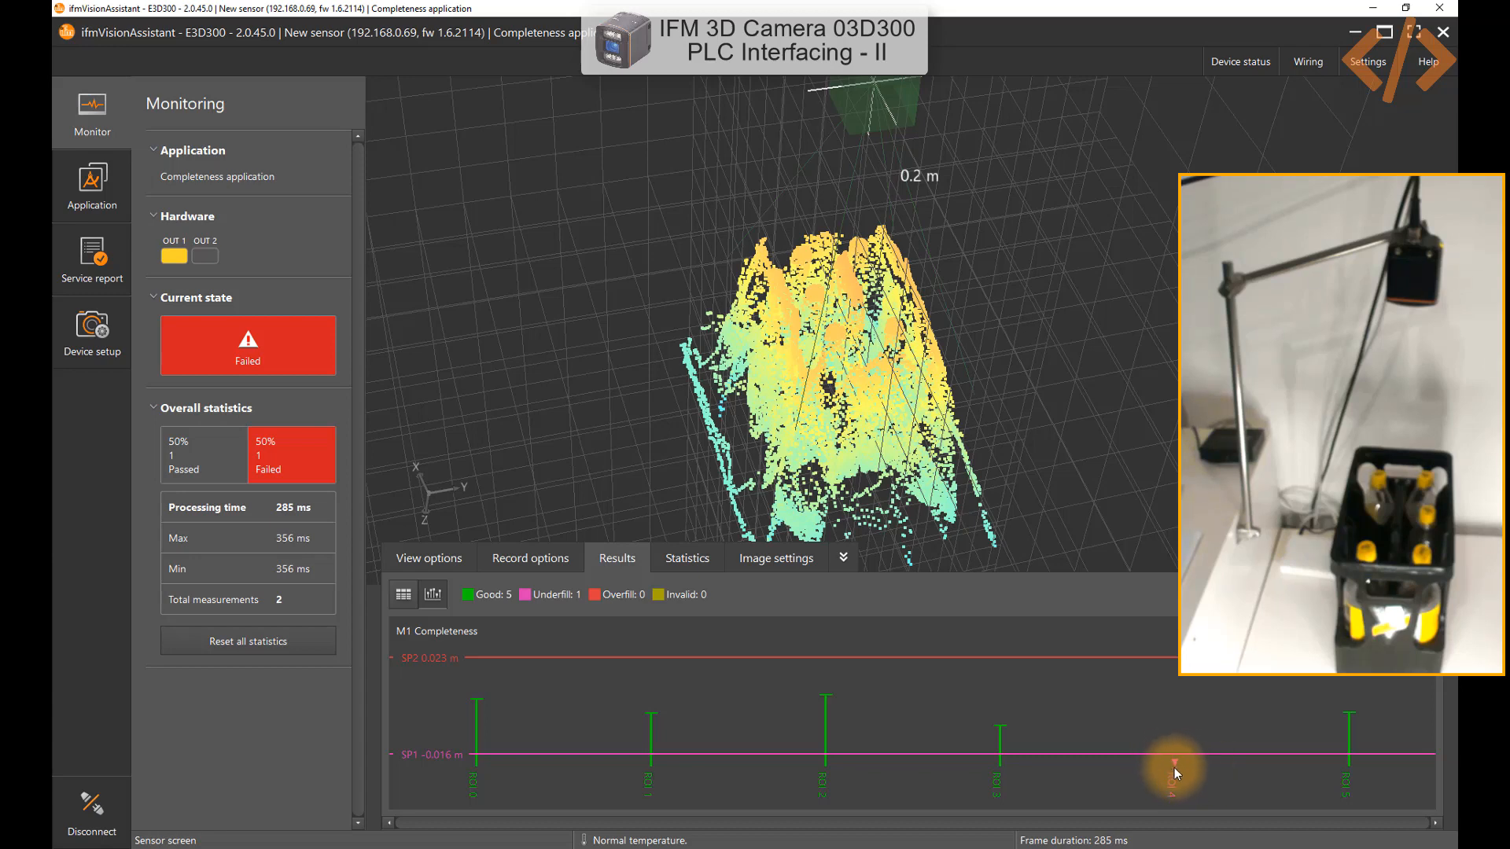
pyautogui.moveTo(441, 838)
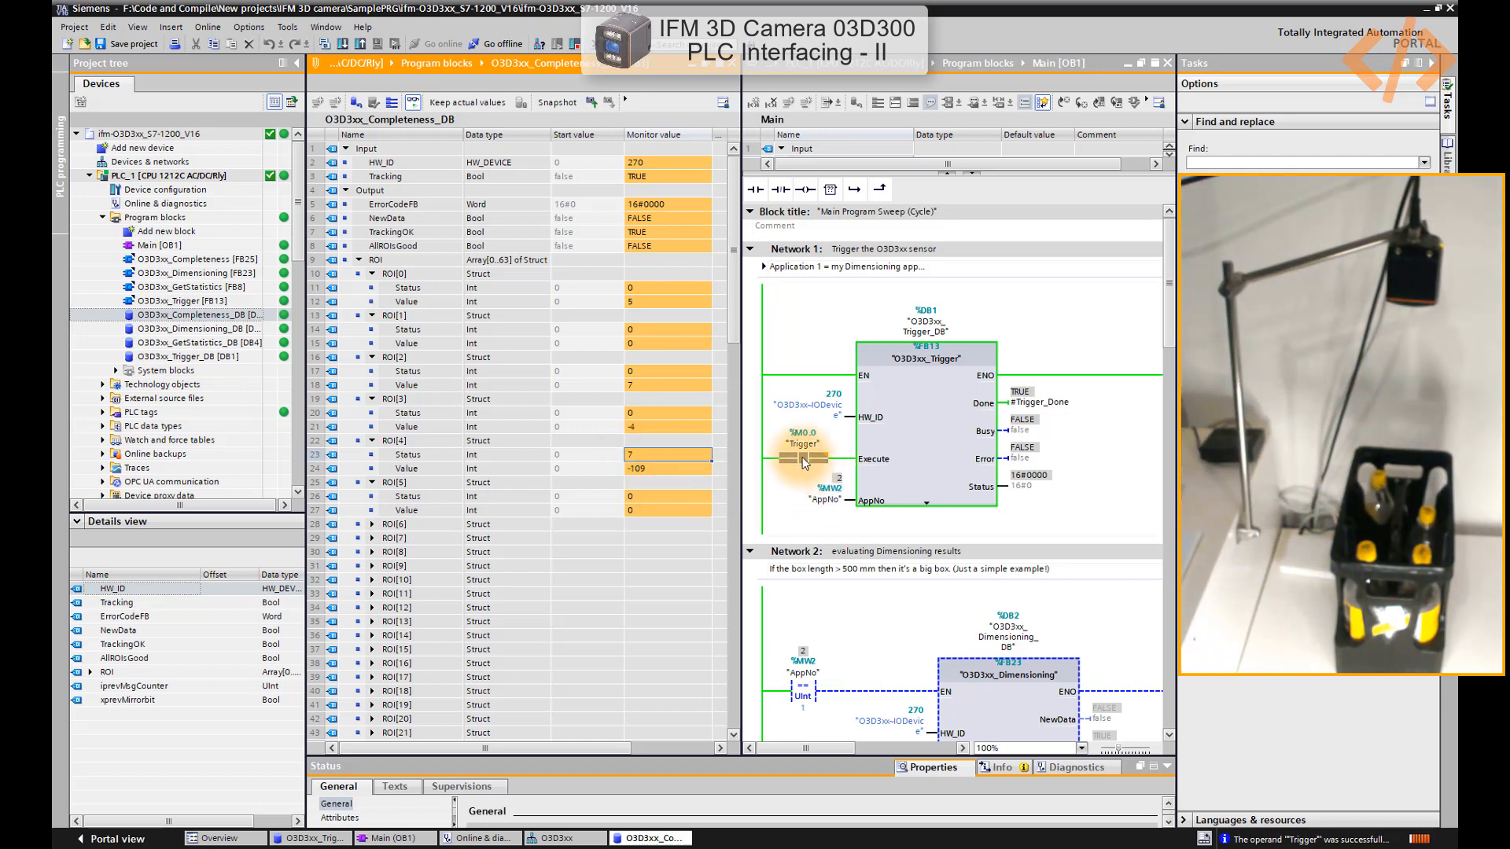
pyautogui.click(802, 443)
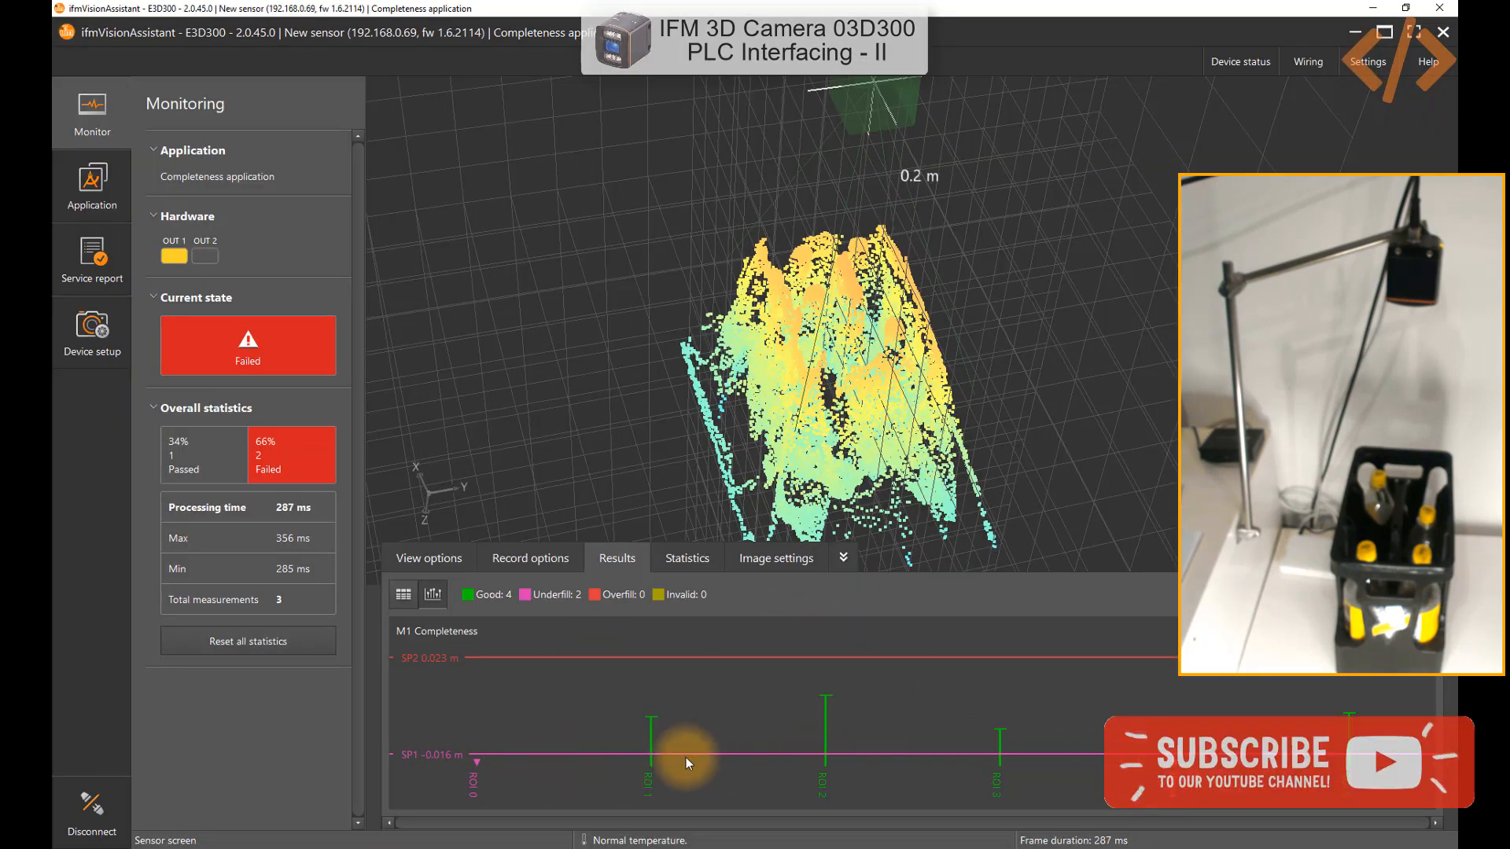
pyautogui.moveTo(738, 667)
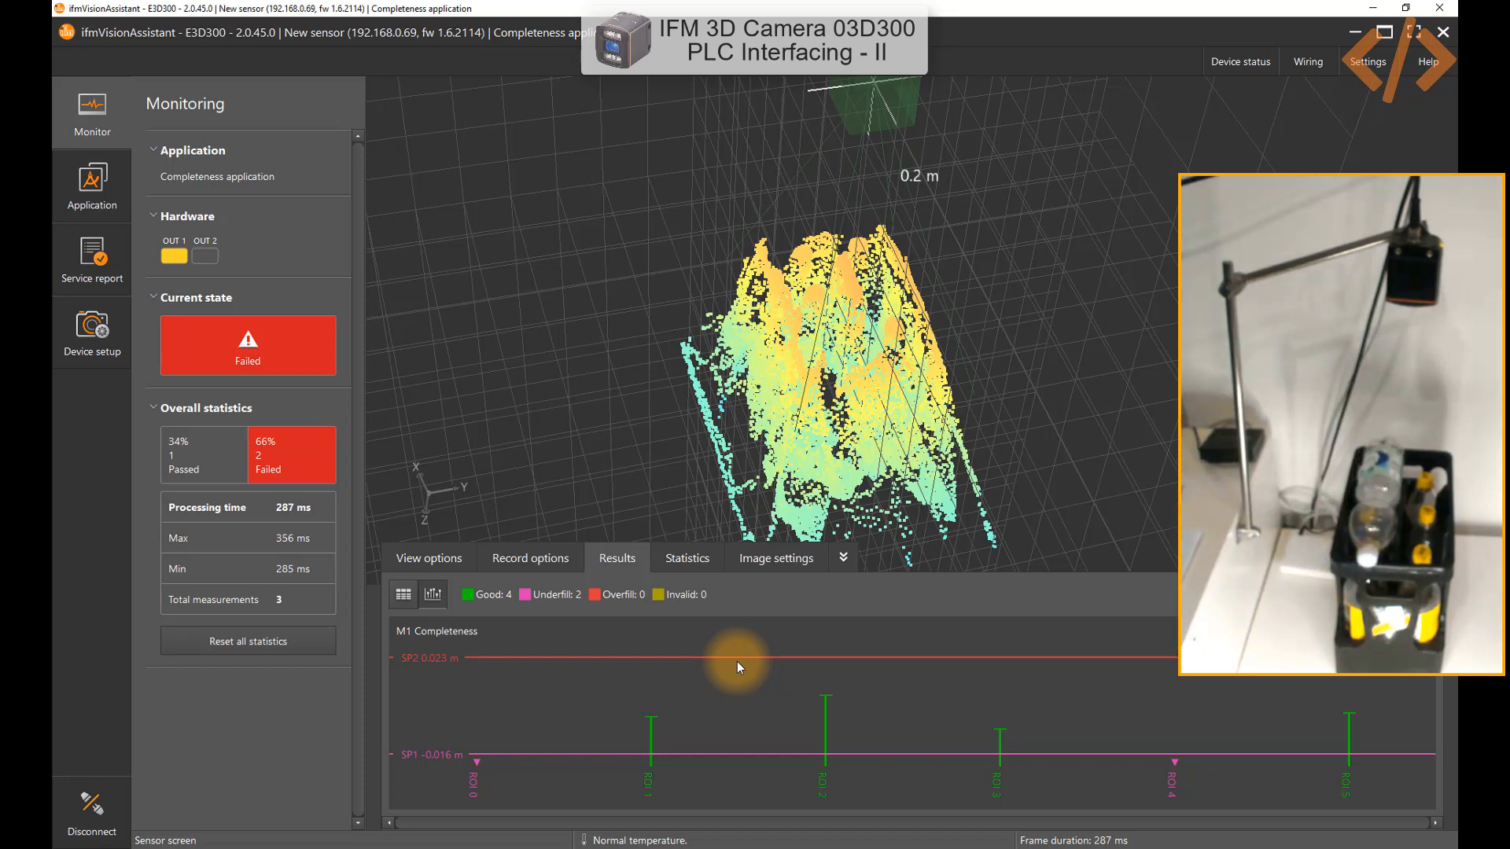
pyautogui.moveTo(455, 823)
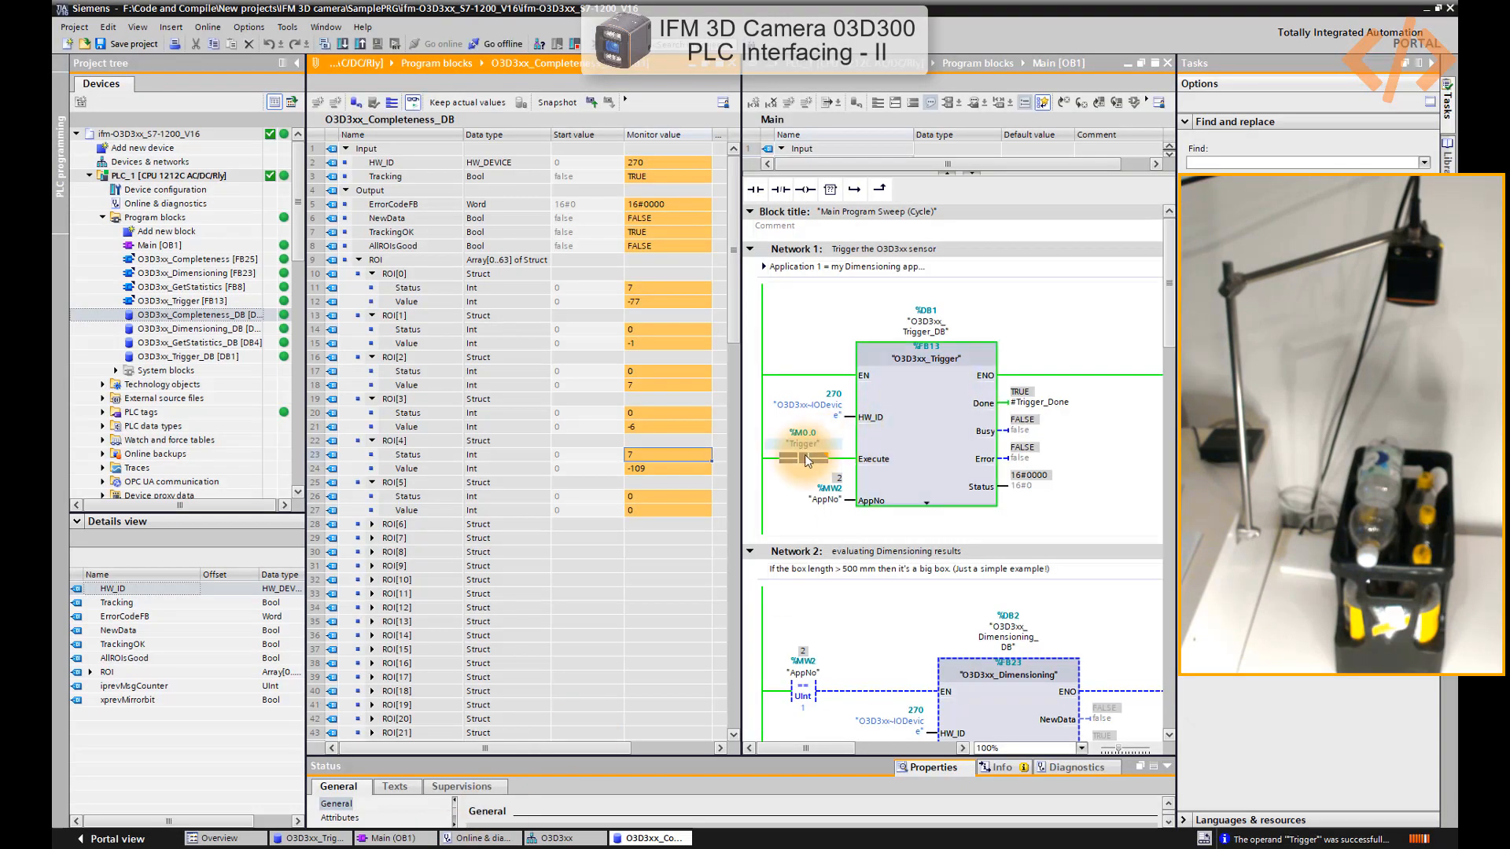
# Fire another measurement after checking underfill on ROI 0 and ROI 4.
pyautogui.click(804, 438)
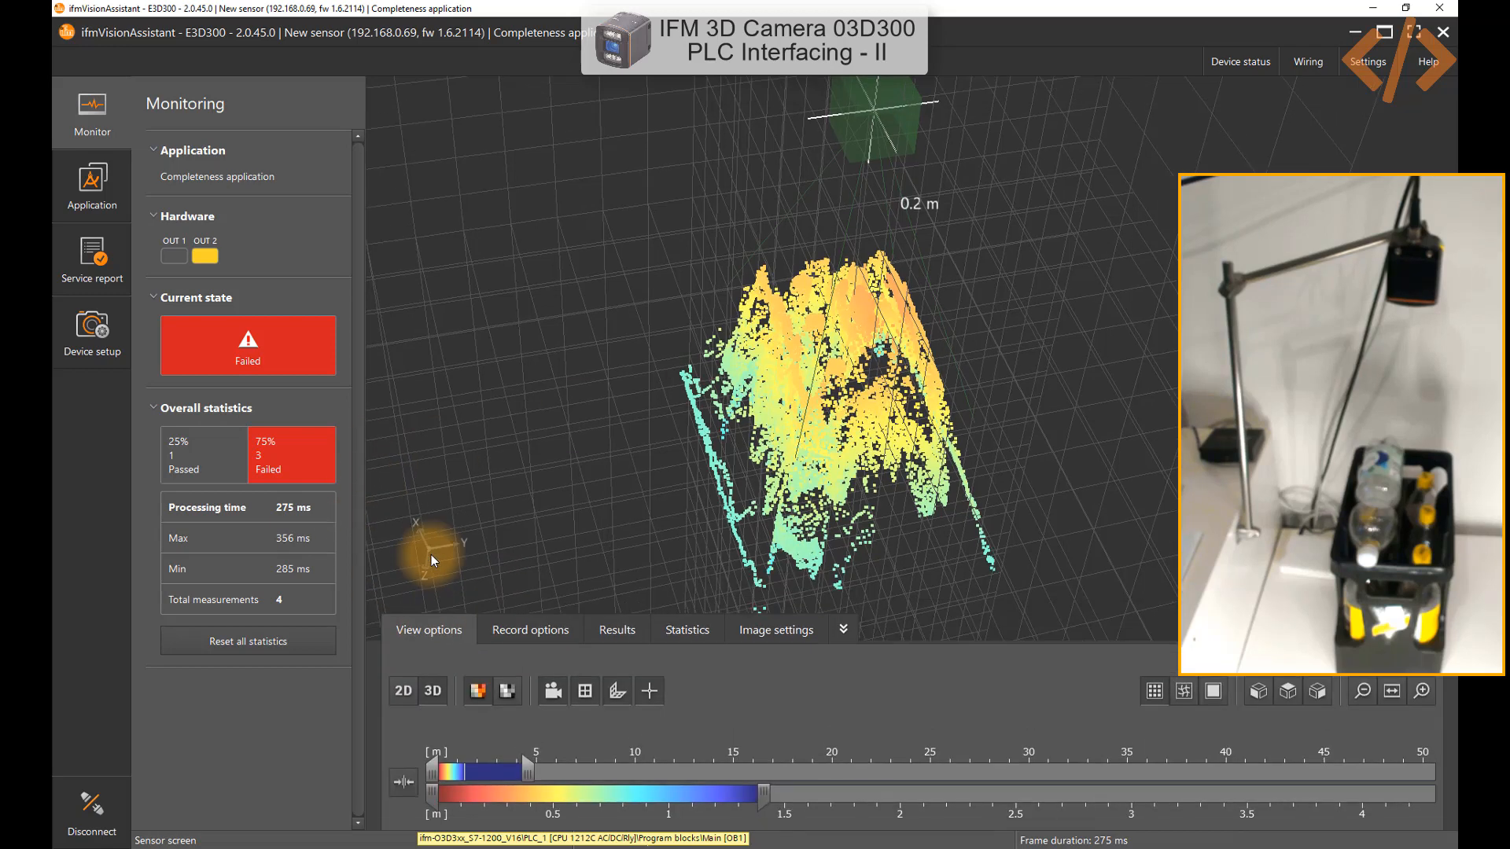
# Show the six ROI circles in 2D view and trigger a measurement giving status 6 for ROIs 0–2.
pyautogui.click(402, 729)
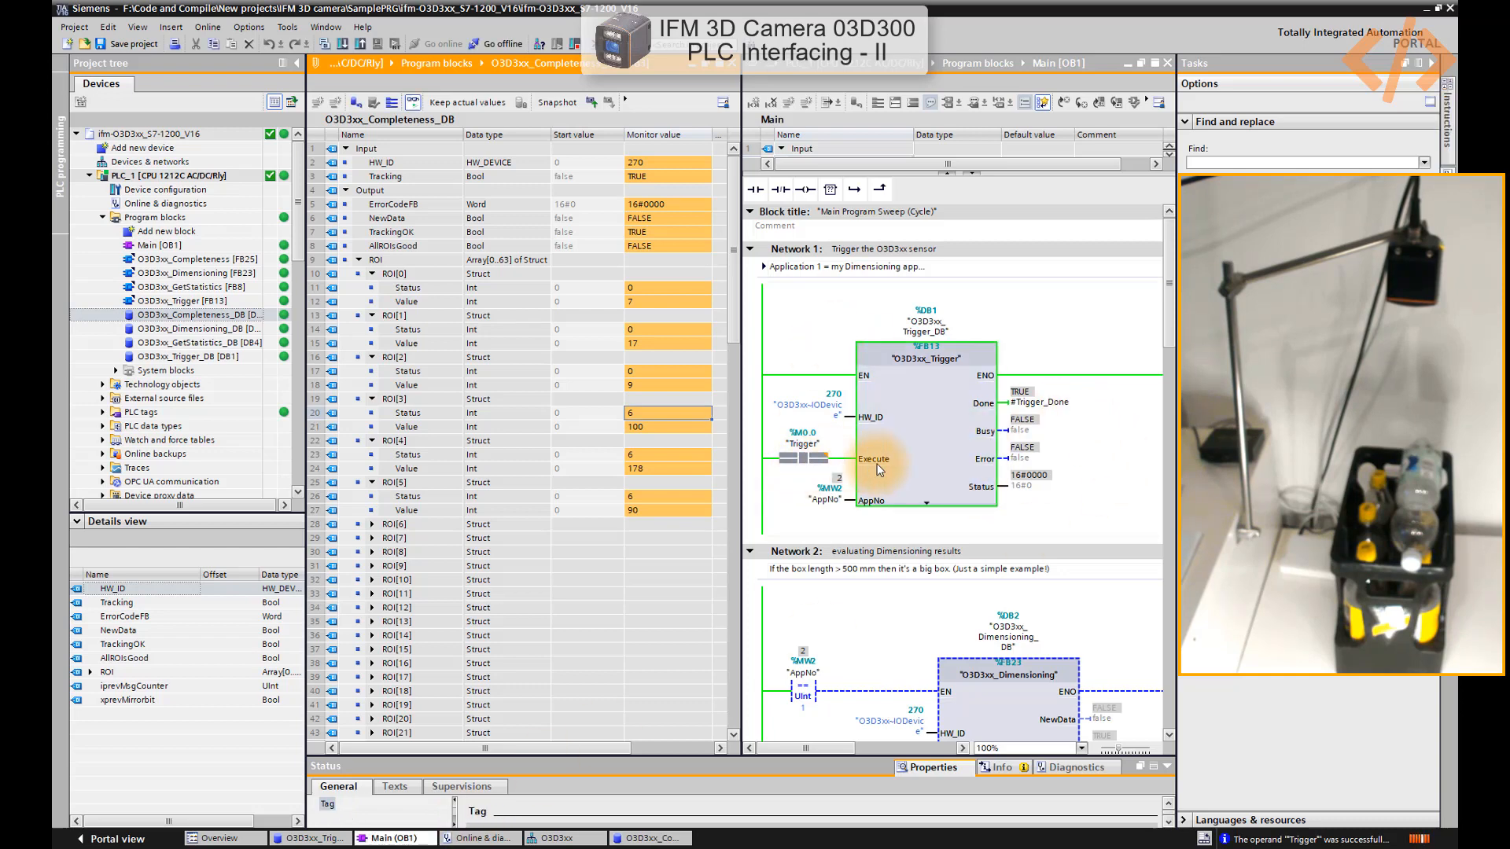
pyautogui.click(803, 442)
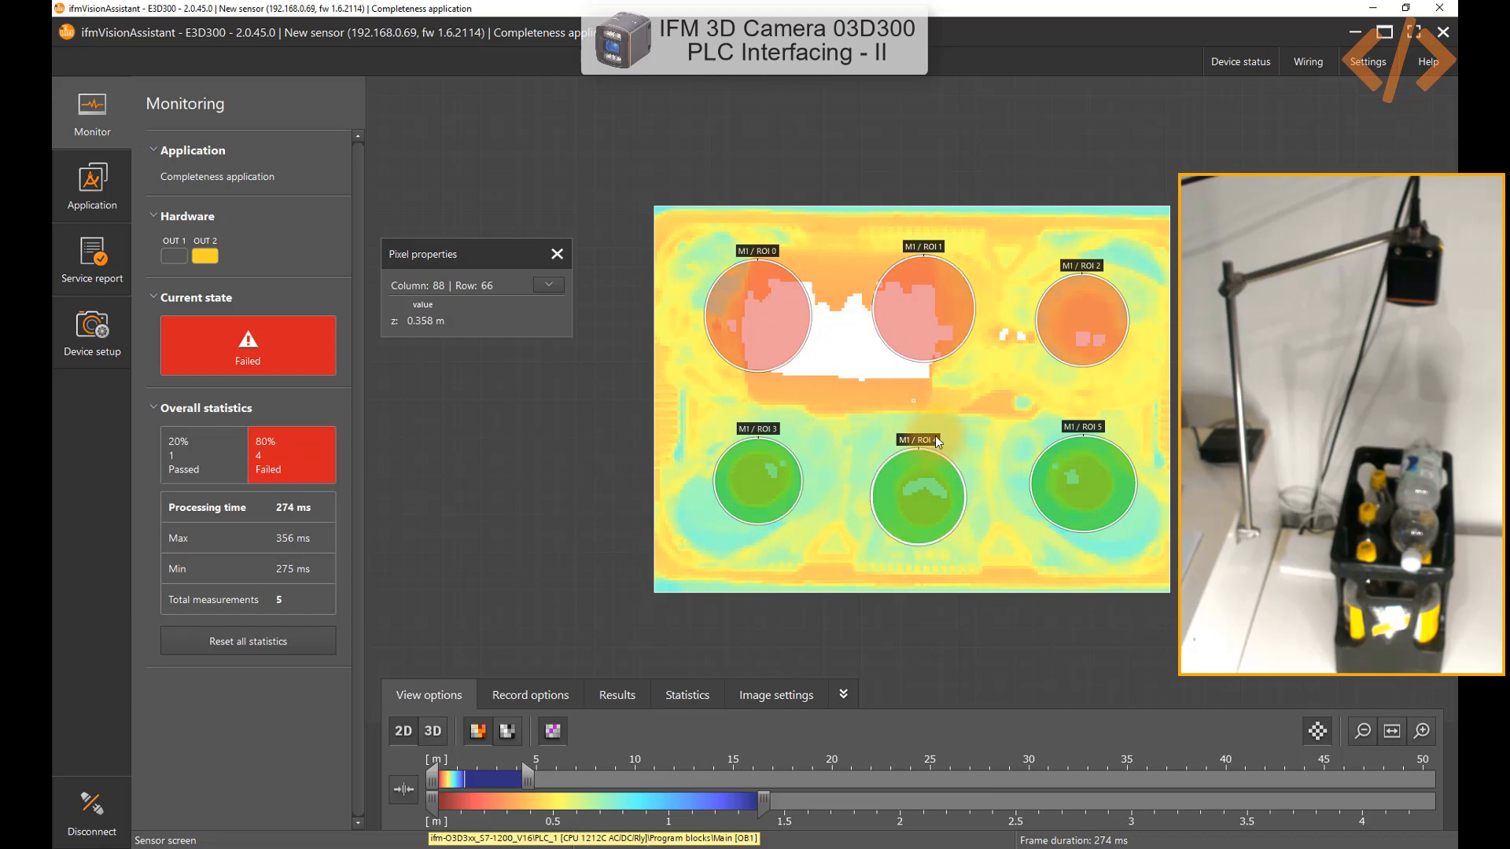
pyautogui.moveTo(1002, 447)
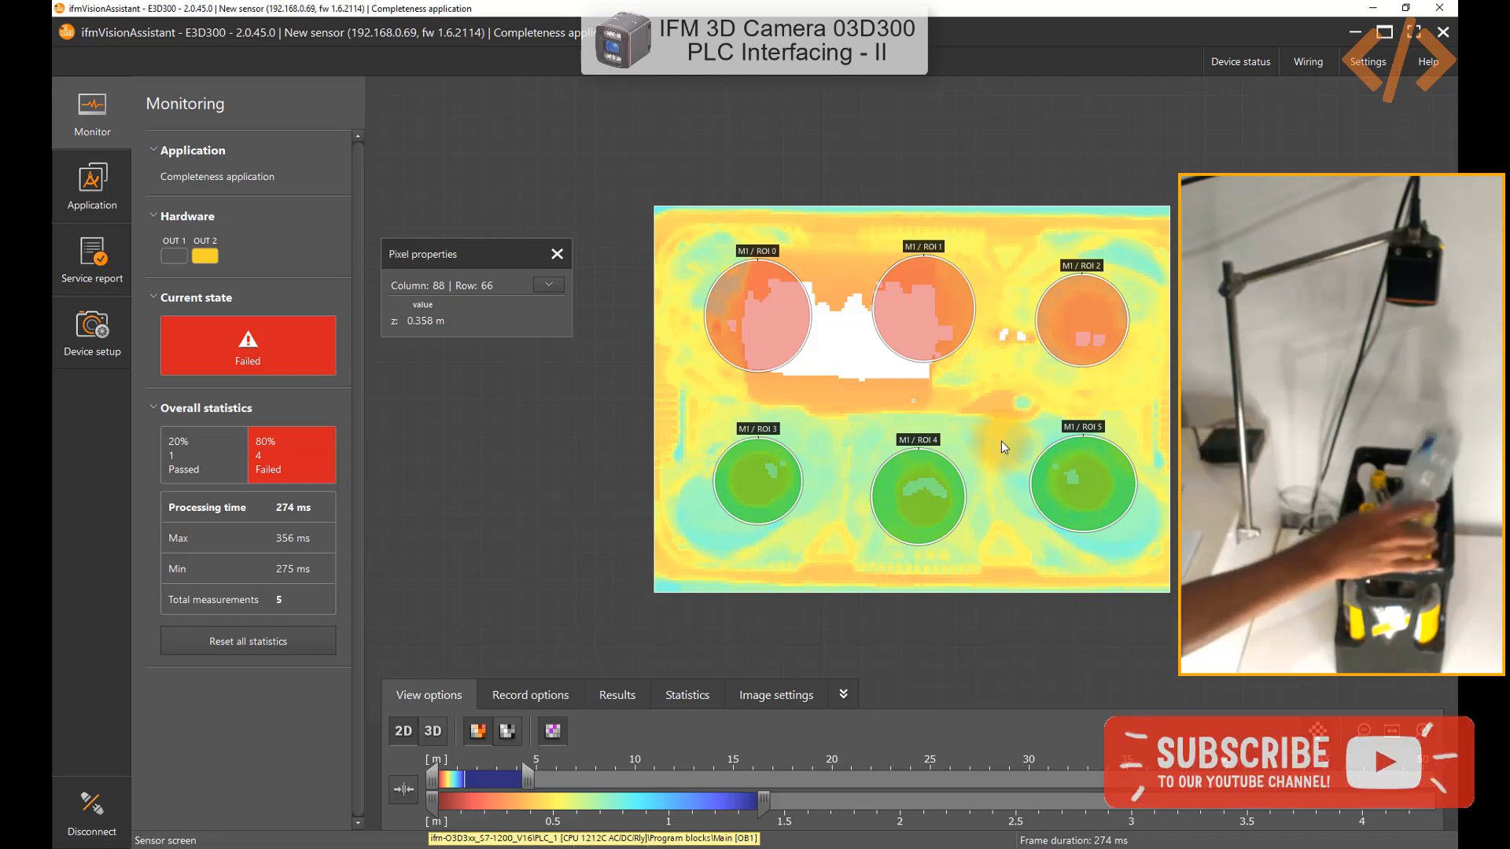
pyautogui.click(615, 694)
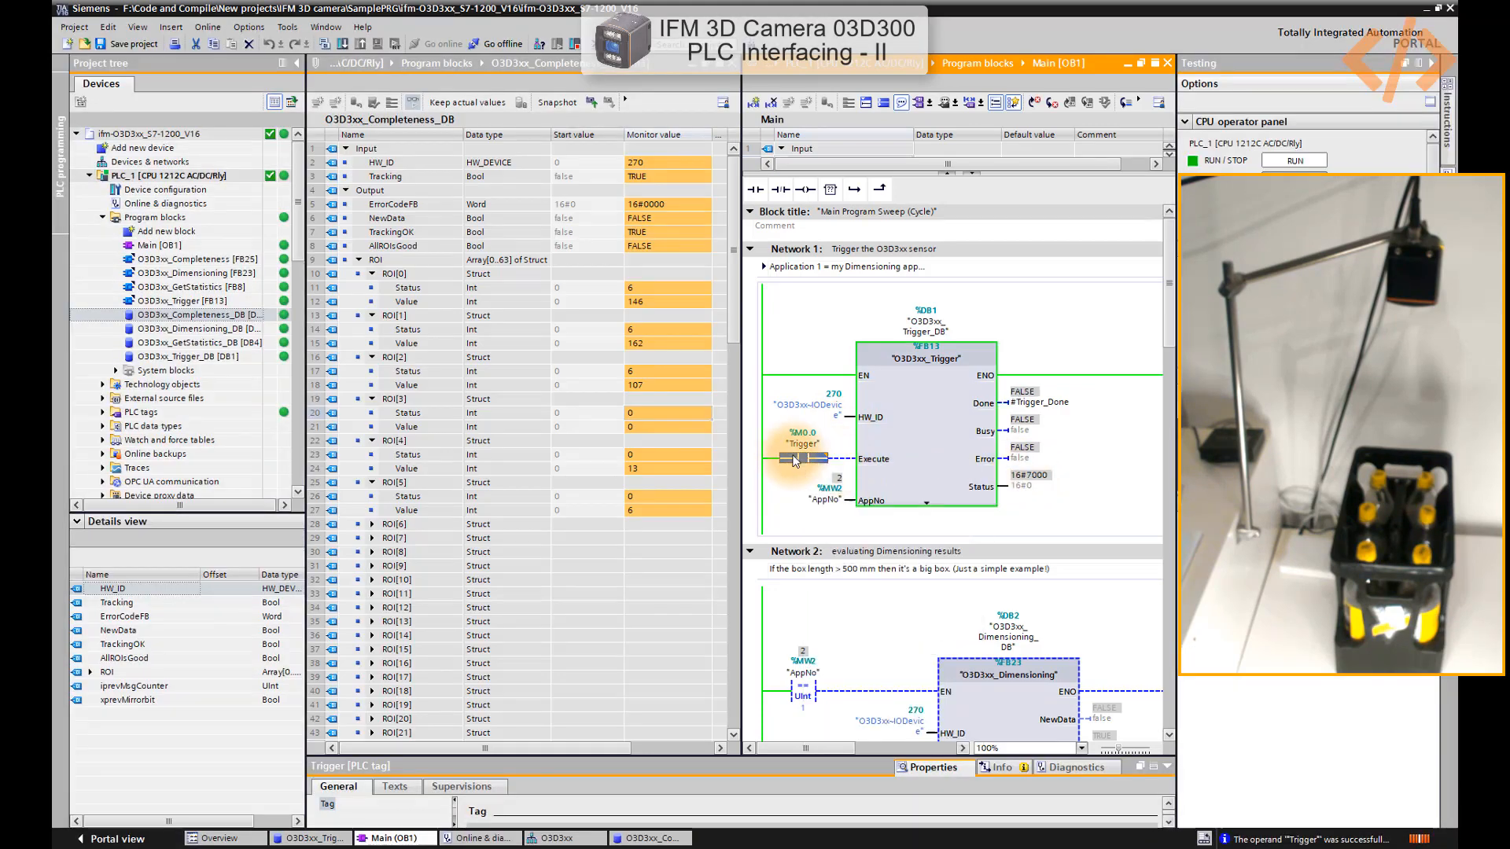
# Set Trigger to 1 for a fresh measurement where only ROI[4] reports status 7, value -109.
pyautogui.click(799, 444)
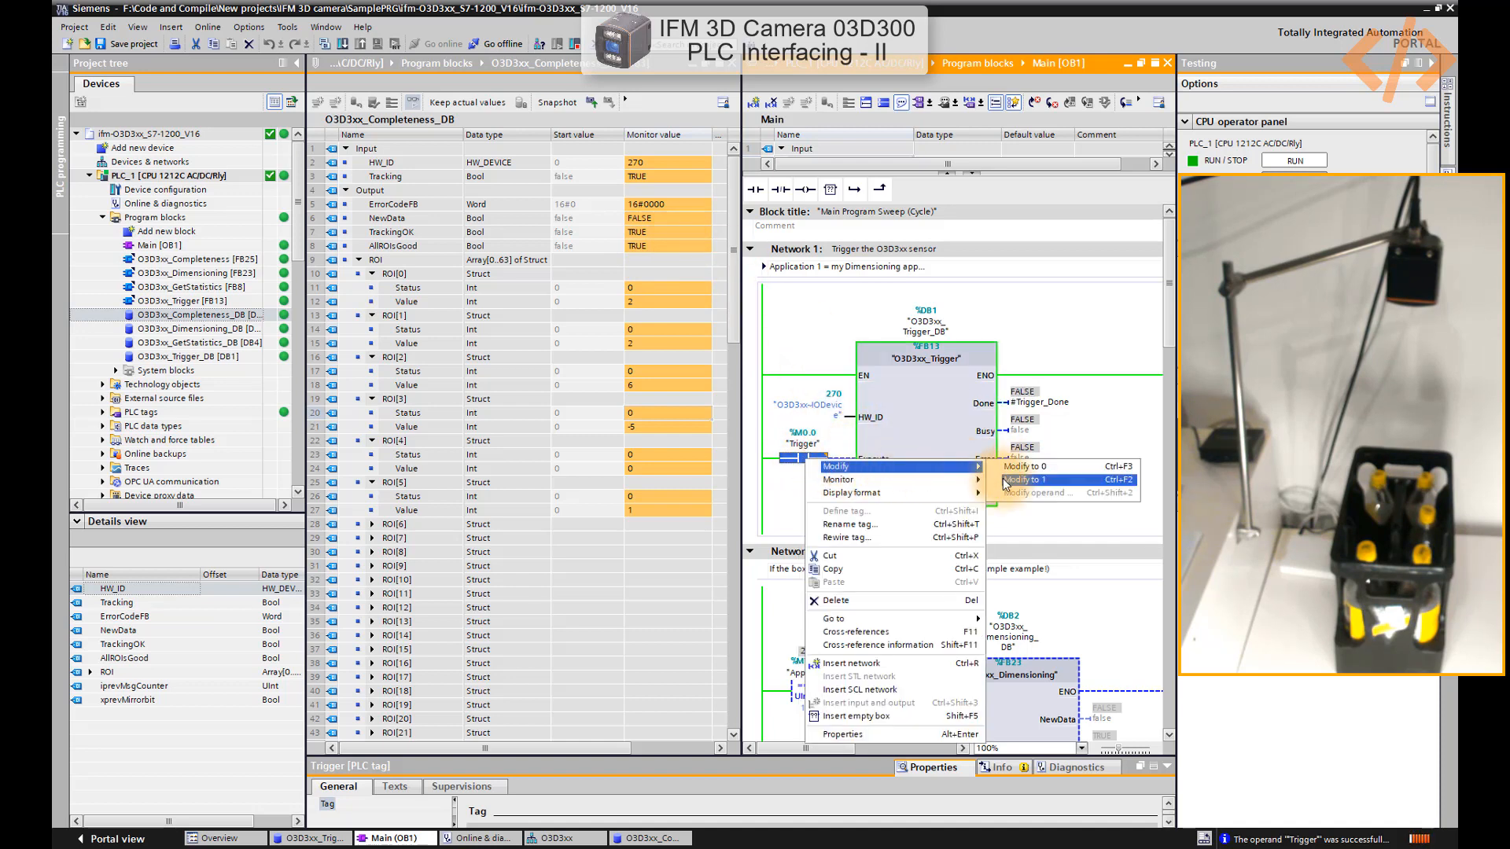
pyautogui.click(1039, 480)
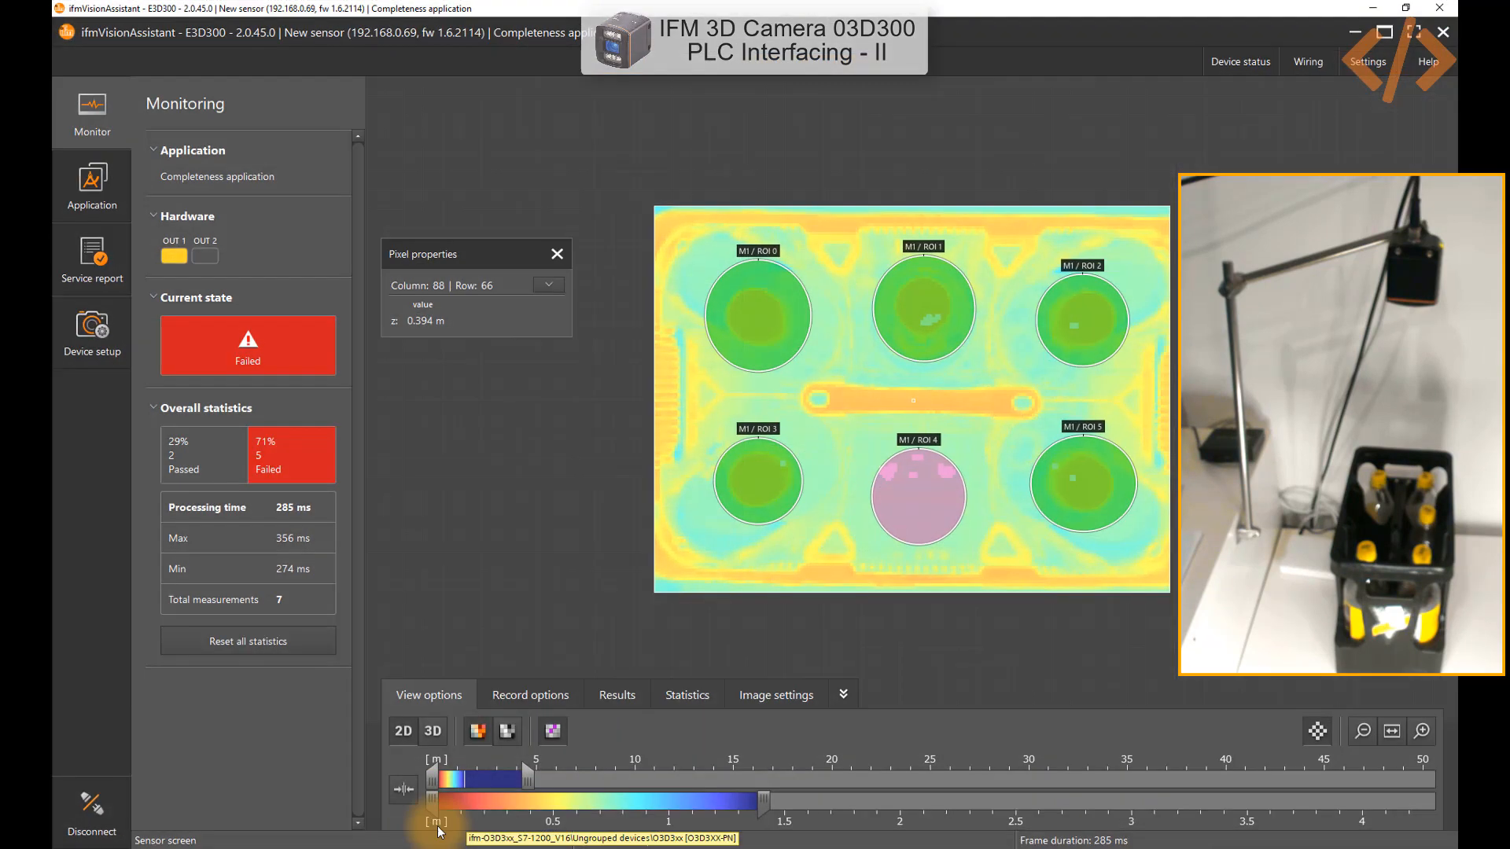
pyautogui.moveTo(913, 485)
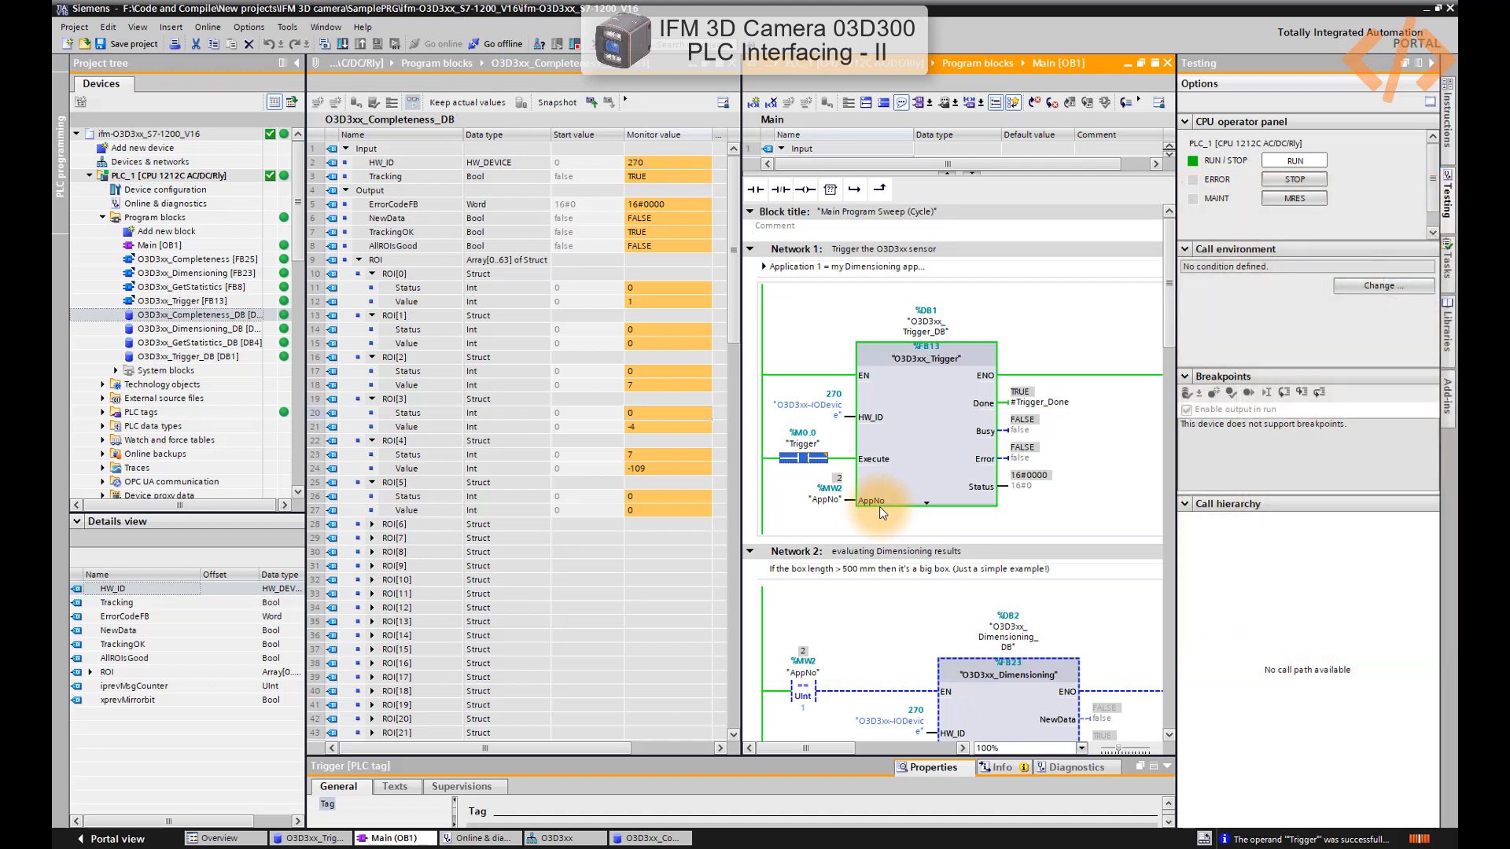
pyautogui.moveTo(888, 468)
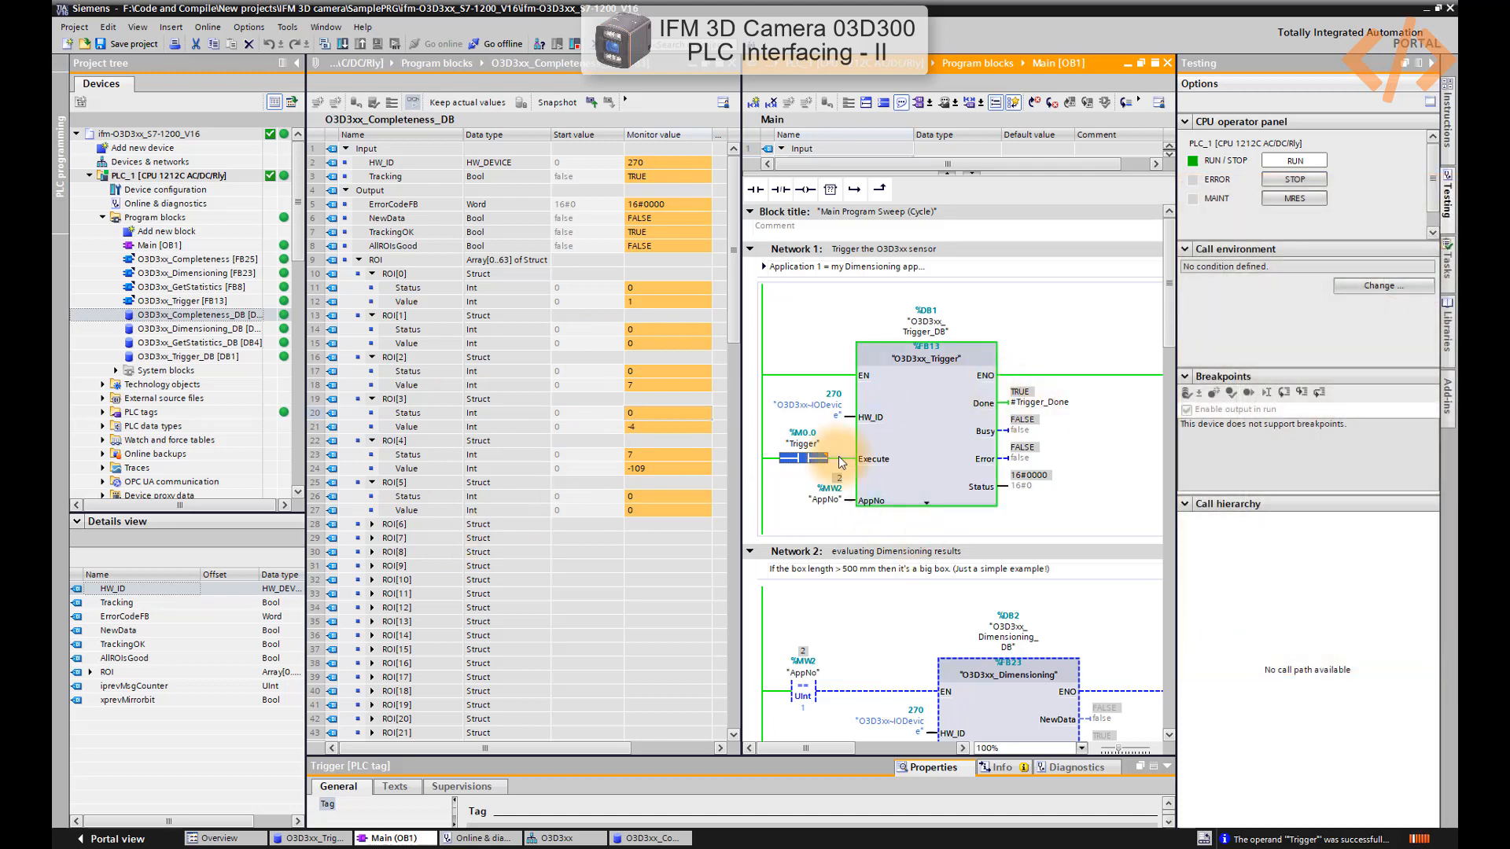
pyautogui.moveTo(838, 460)
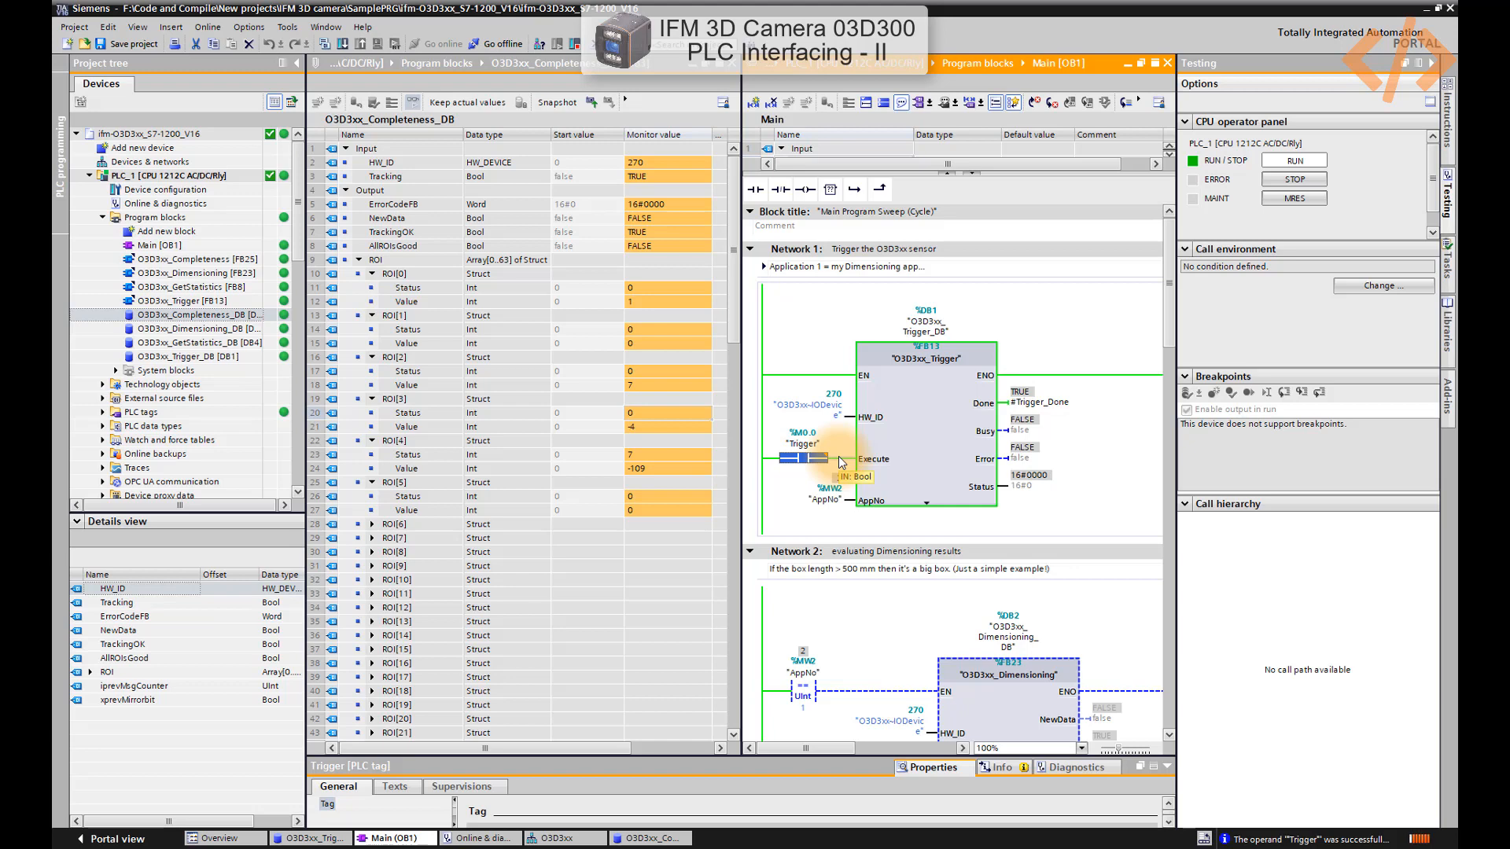